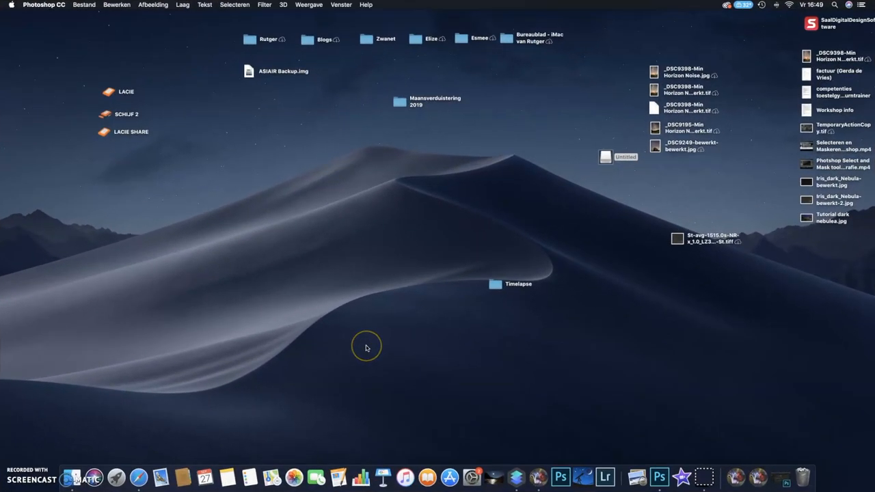
{"action": "mouse_move", "coordinate": [382, 350]}
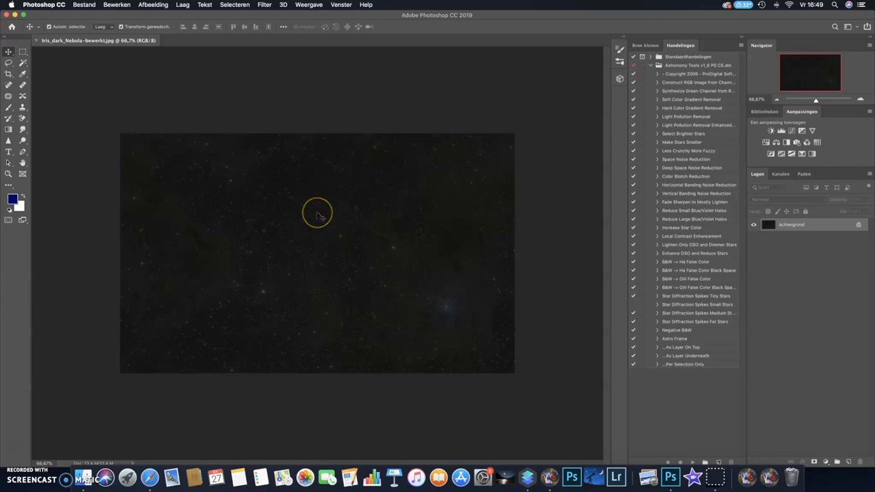
{"action": "mouse_move", "coordinate": [308, 143]}
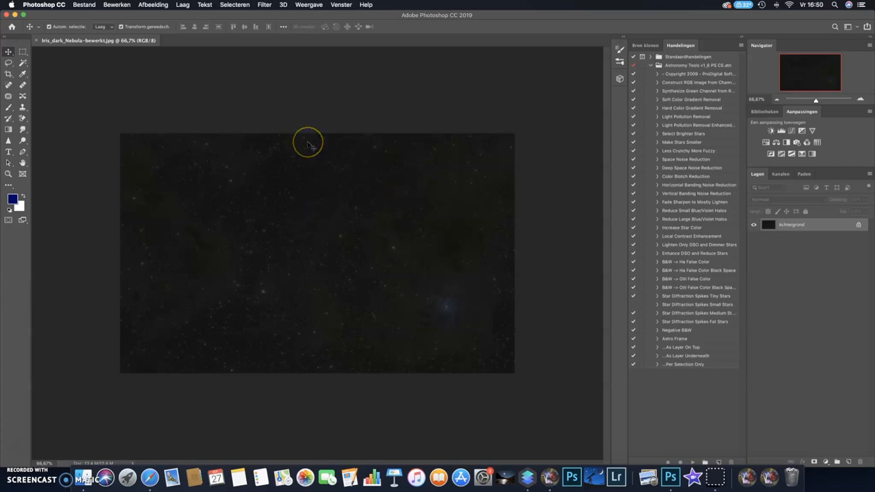
{"action": "mouse_move", "coordinate": [386, 215]}
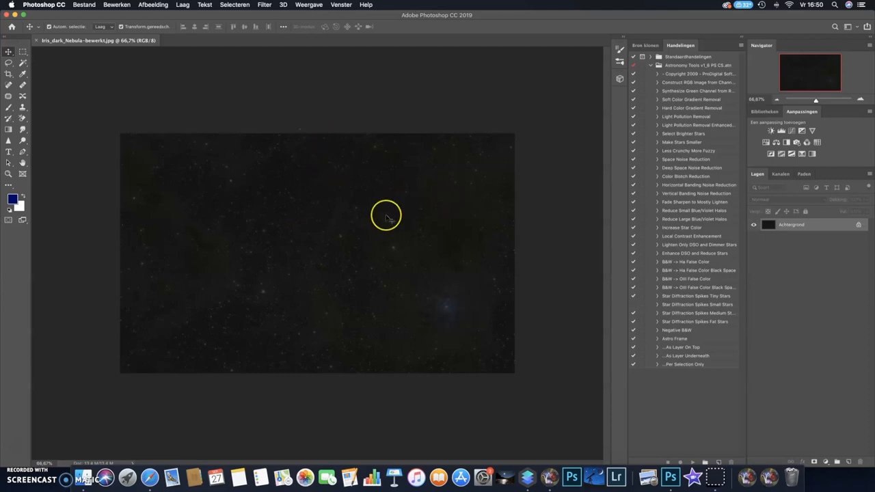
{"action": "mouse_move", "coordinate": [446, 321]}
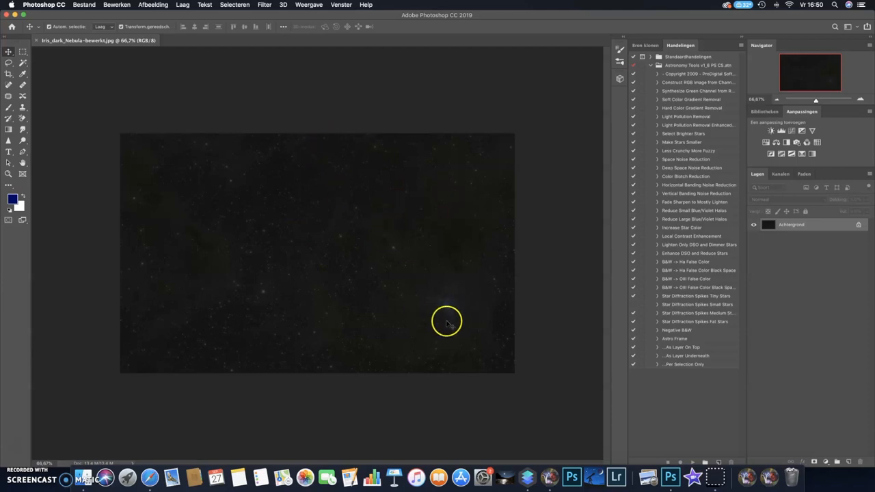
{"action": "mouse_move", "coordinate": [436, 303]}
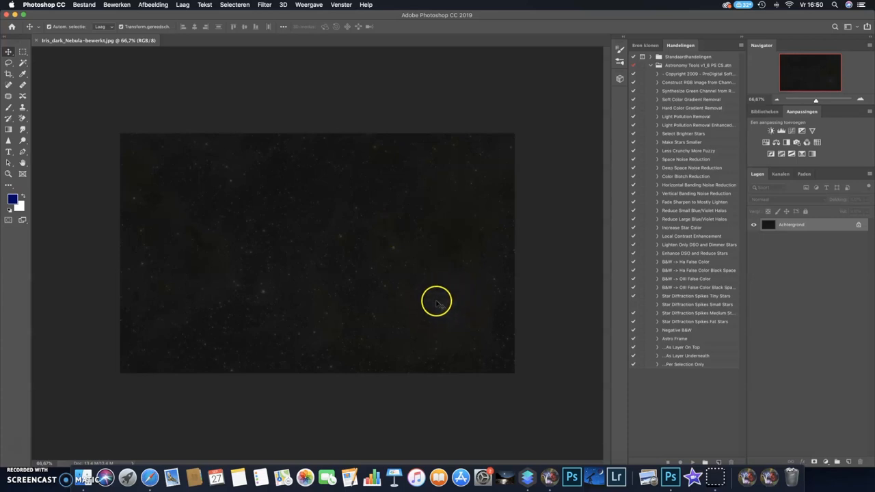
{"action": "mouse_move", "coordinate": [457, 289]}
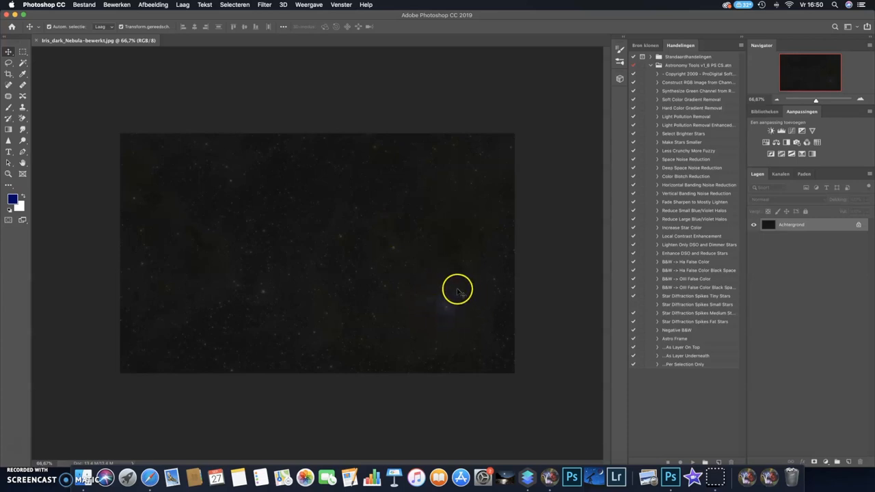
{"action": "mouse_move", "coordinate": [186, 237]}
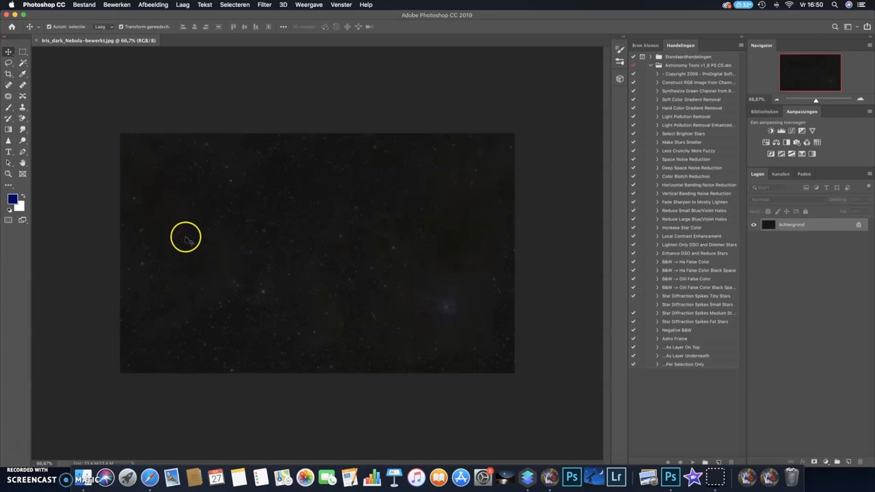
{"action": "mouse_move", "coordinate": [194, 188]}
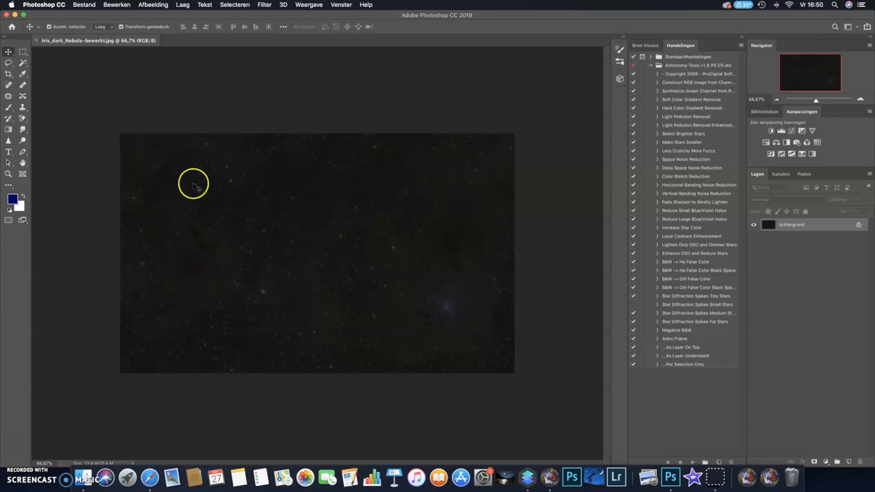
{"action": "mouse_move", "coordinate": [265, 222]}
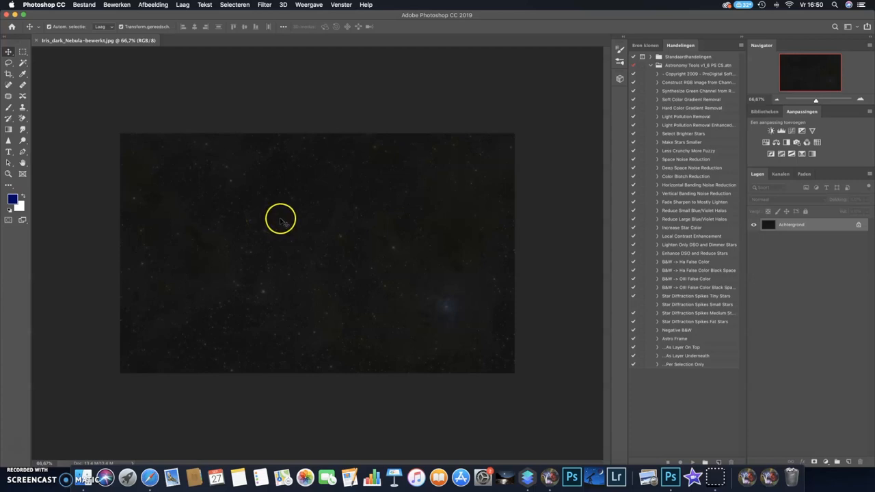
{"action": "mouse_move", "coordinate": [350, 260]}
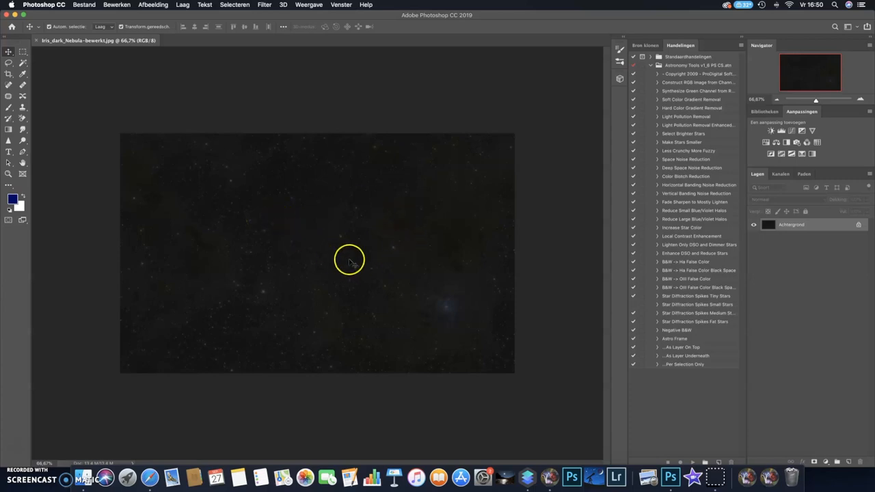
{"action": "mouse_move", "coordinate": [400, 195]}
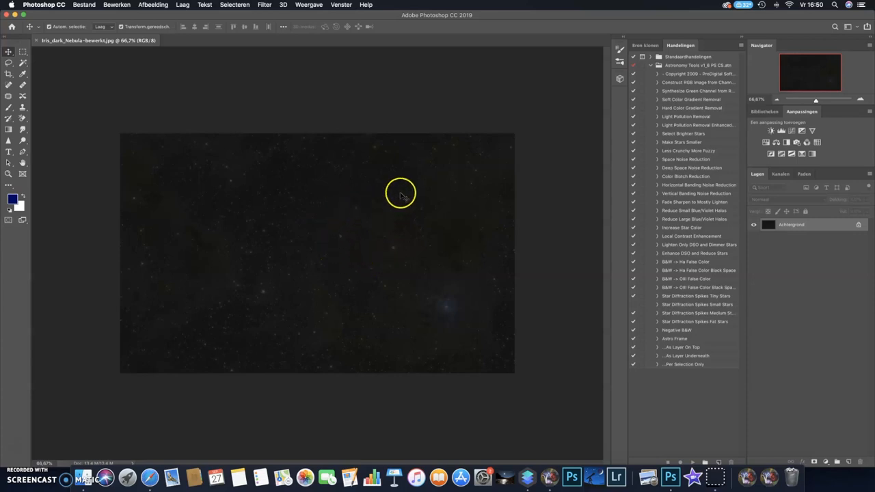
{"action": "mouse_move", "coordinate": [312, 238]}
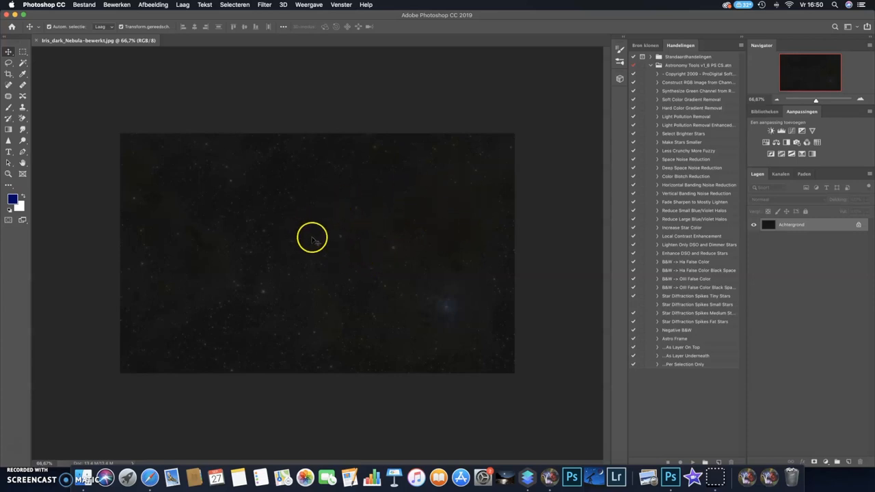
{"action": "mouse_move", "coordinate": [287, 183]}
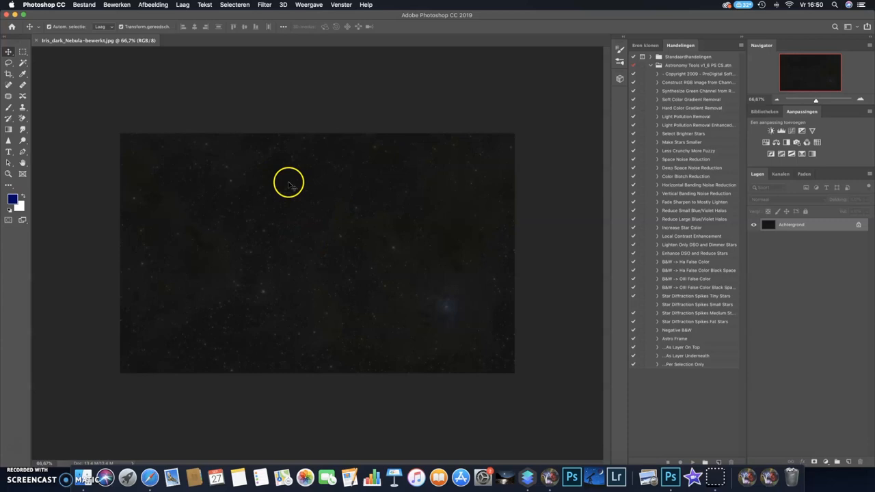
{"action": "mouse_move", "coordinate": [298, 203]}
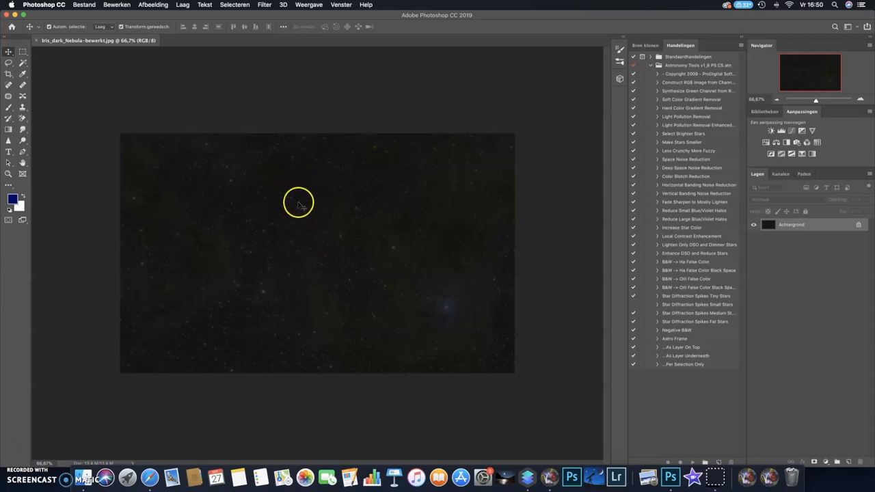
{"action": "mouse_move", "coordinate": [203, 63]}
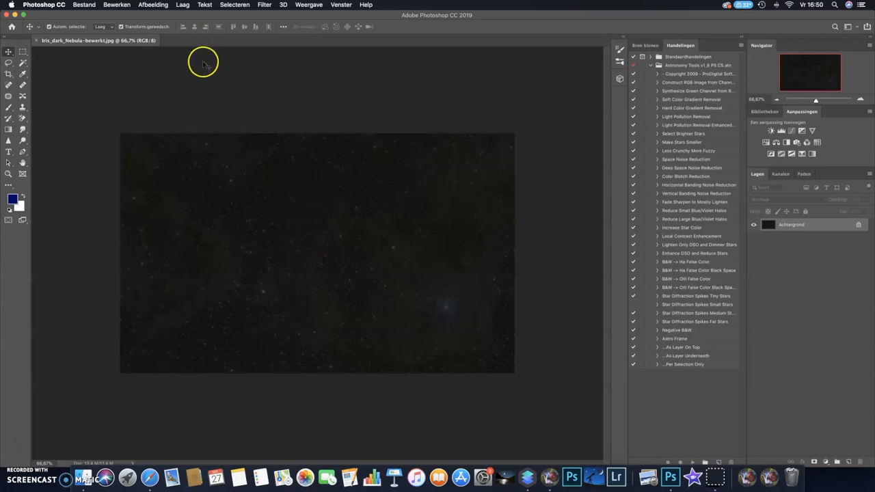
{"action": "mouse_move", "coordinate": [338, 253]}
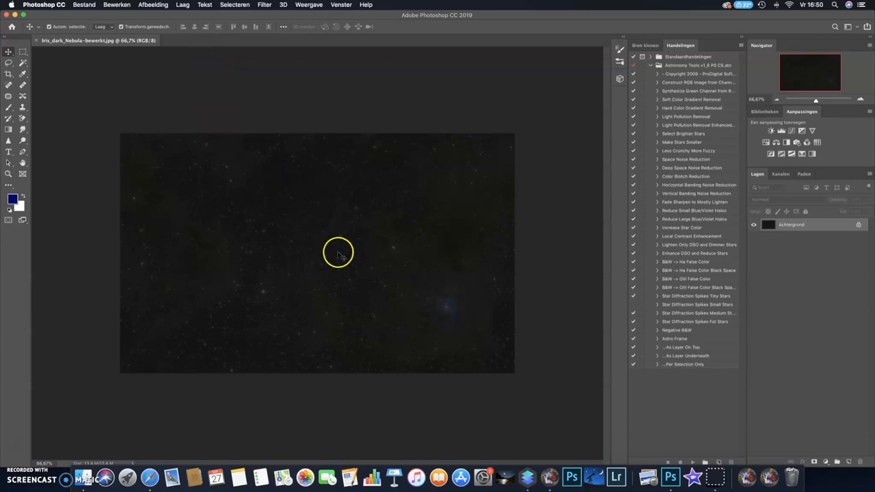
{"action": "mouse_move", "coordinate": [153, 5]}
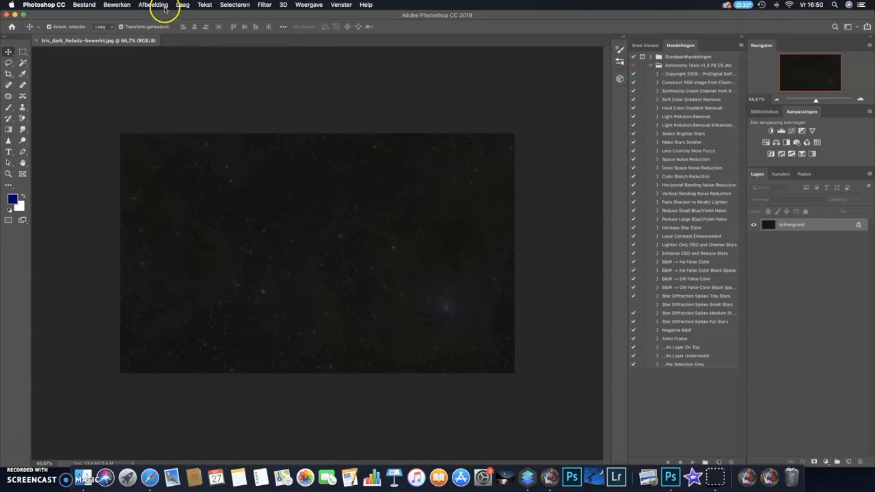
- Apply a first Levels pass, nudging the black point up and brightening midtones to reveal the nebula
{"action": "left_click", "coordinate": [154, 5]}
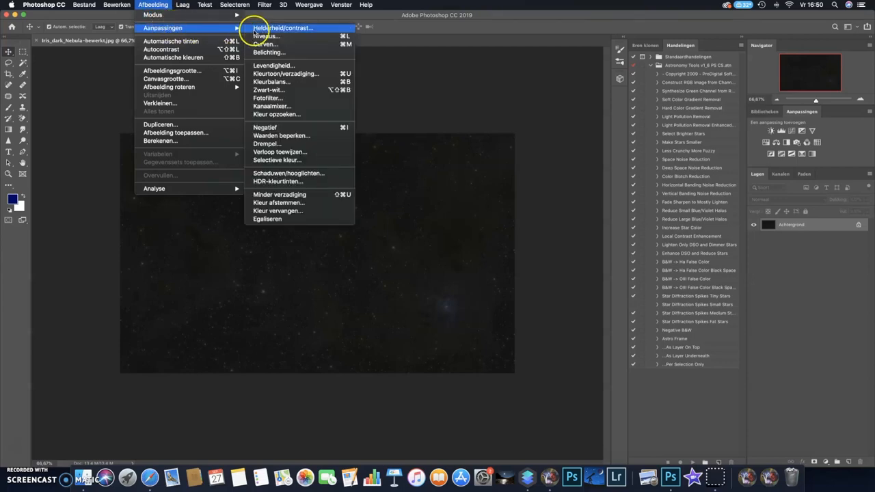
{"action": "left_click", "coordinate": [265, 36]}
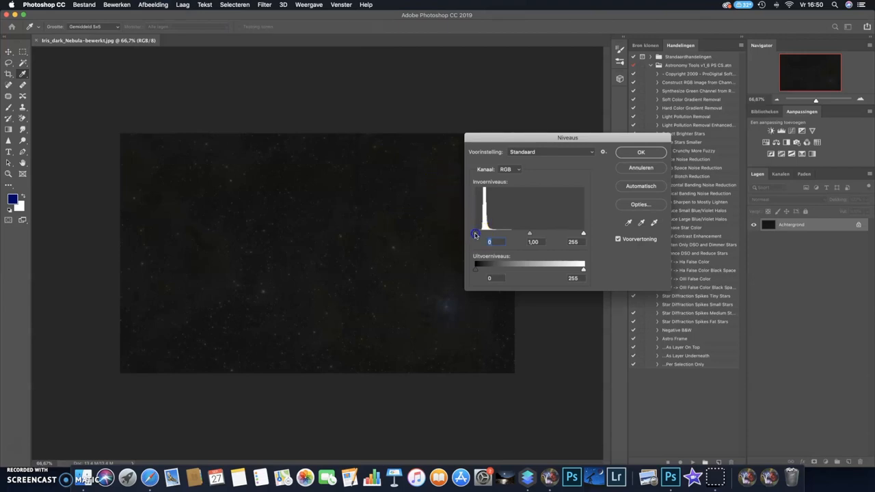
{"action": "left_click_drag", "start_coordinate": [476, 234], "coordinate": [488, 234]}
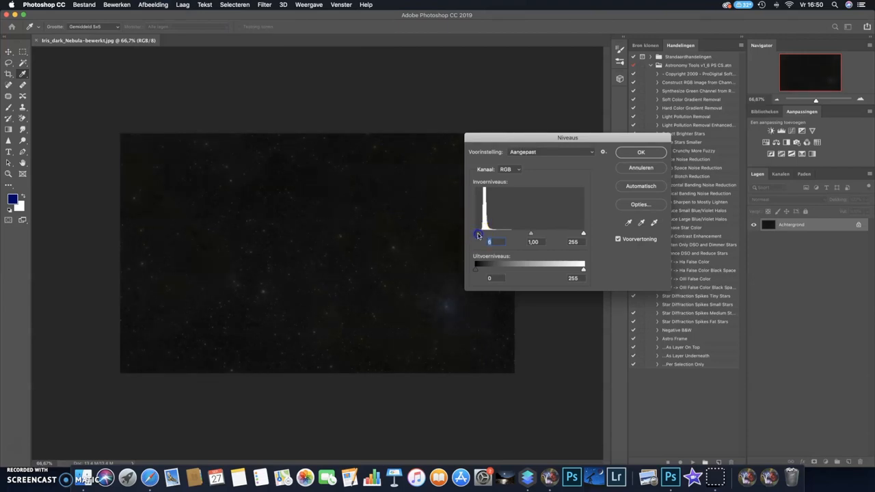
{"action": "left_click_drag", "start_coordinate": [530, 233], "coordinate": [527, 233]}
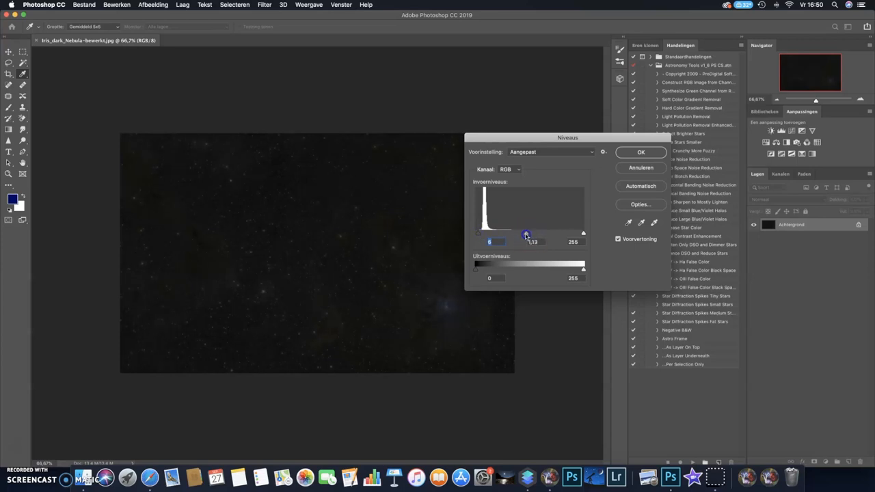
{"action": "left_click_drag", "start_coordinate": [526, 233], "coordinate": [515, 233]}
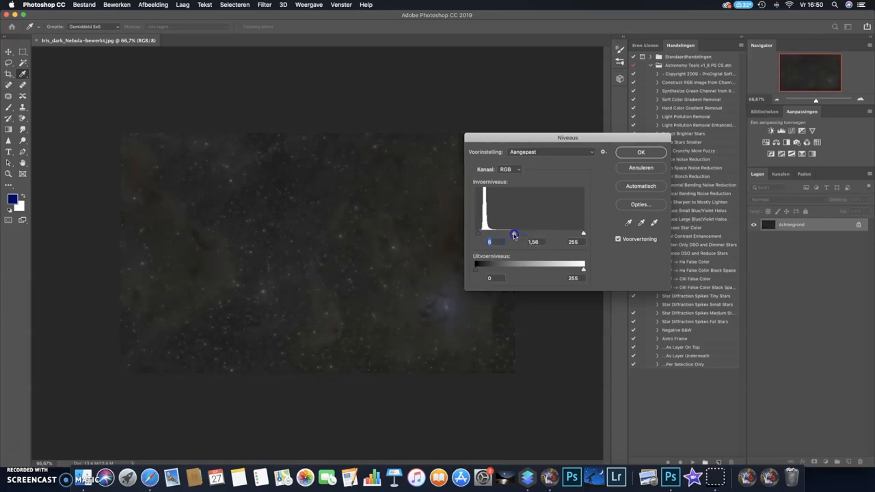
{"action": "left_click_drag", "start_coordinate": [514, 234], "coordinate": [513, 234]}
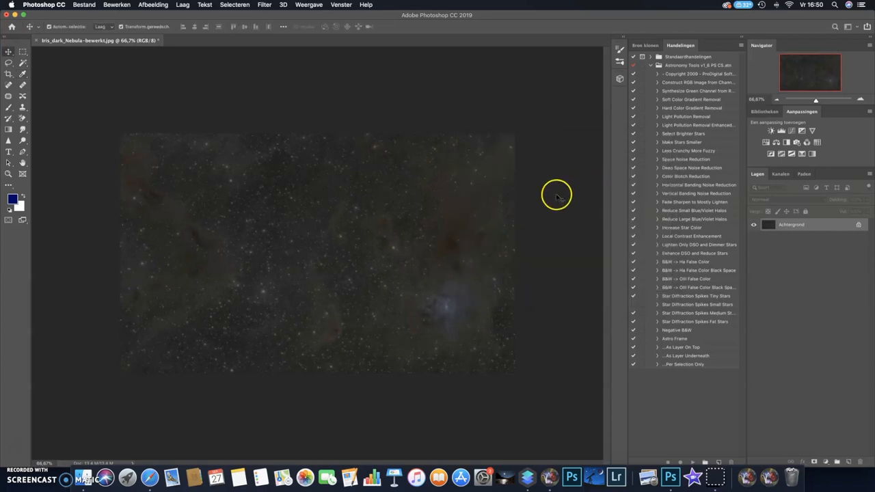
- Apply a second Levels pass with the black input level at 10
{"action": "left_click", "coordinate": [182, 5]}
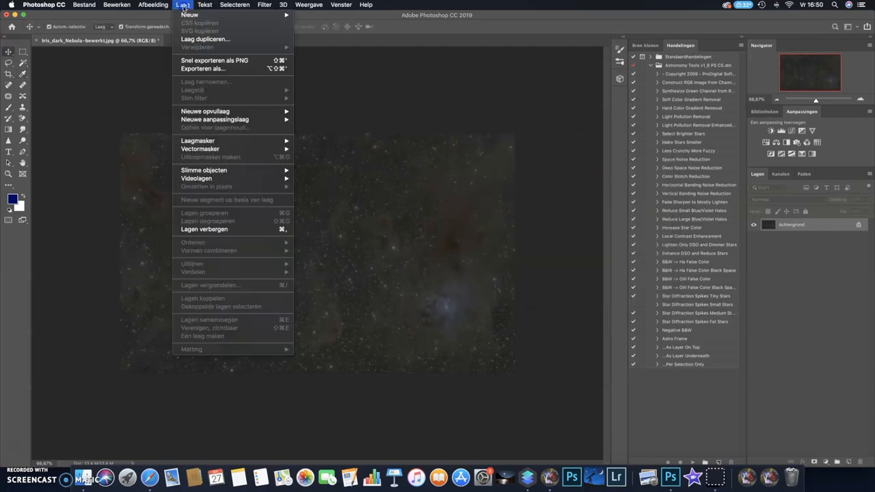
{"action": "left_click", "coordinate": [153, 5]}
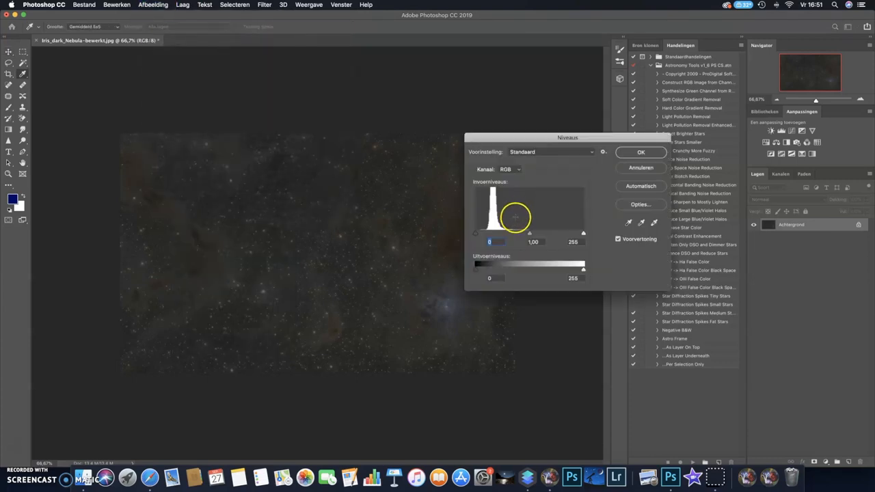
{"action": "left_click_drag", "start_coordinate": [477, 233], "coordinate": [480, 233]}
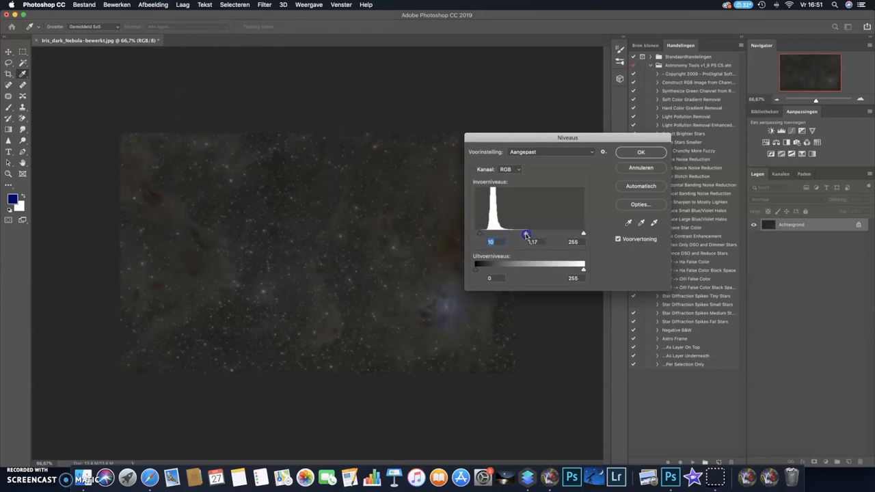
{"action": "left_click_drag", "start_coordinate": [526, 234], "coordinate": [521, 234]}
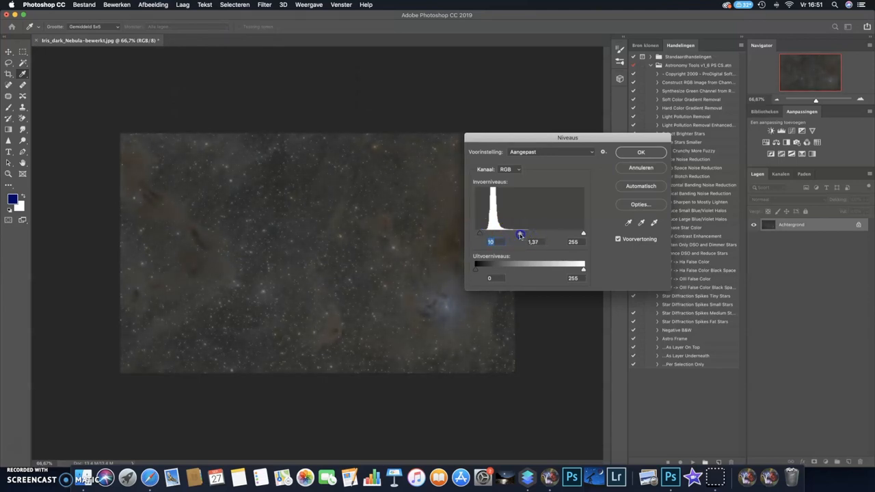
{"action": "left_click", "coordinate": [640, 152]}
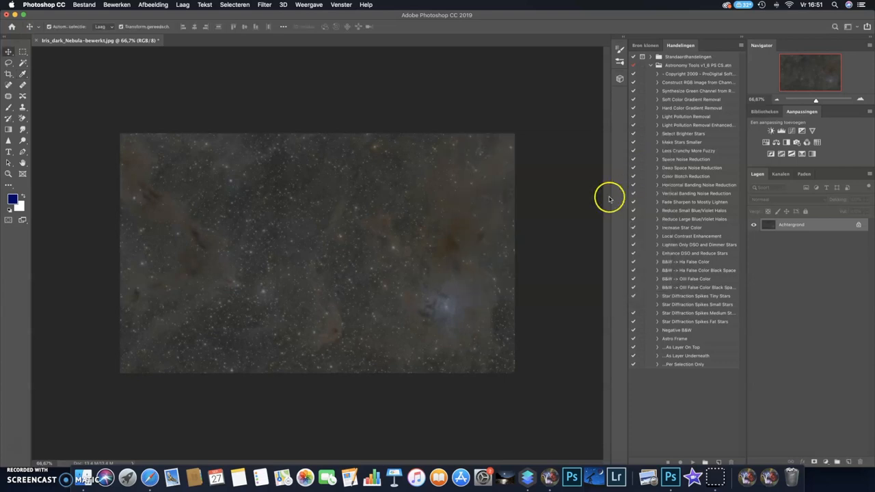
{"action": "mouse_move", "coordinate": [258, 327]}
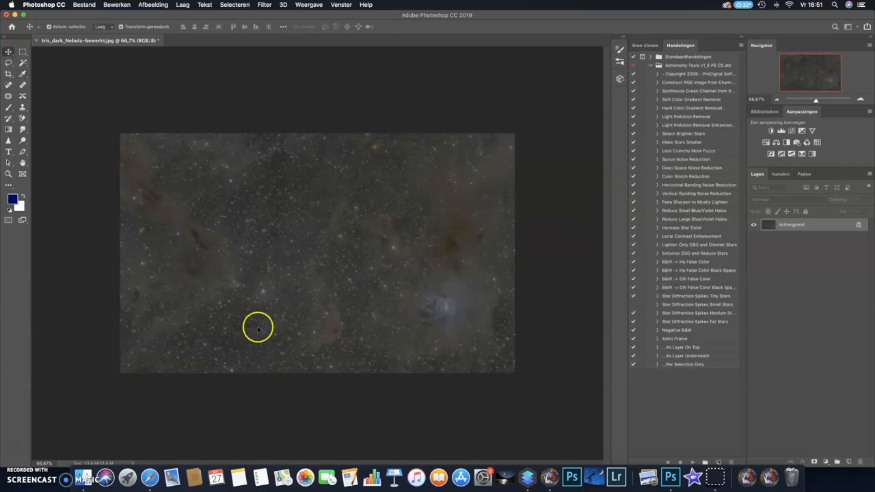
{"action": "mouse_move", "coordinate": [508, 337]}
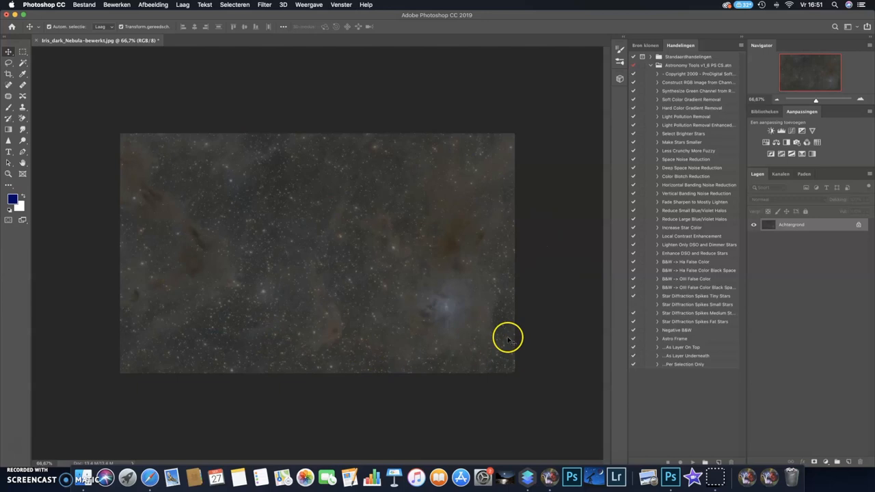
{"action": "mouse_move", "coordinate": [272, 283]}
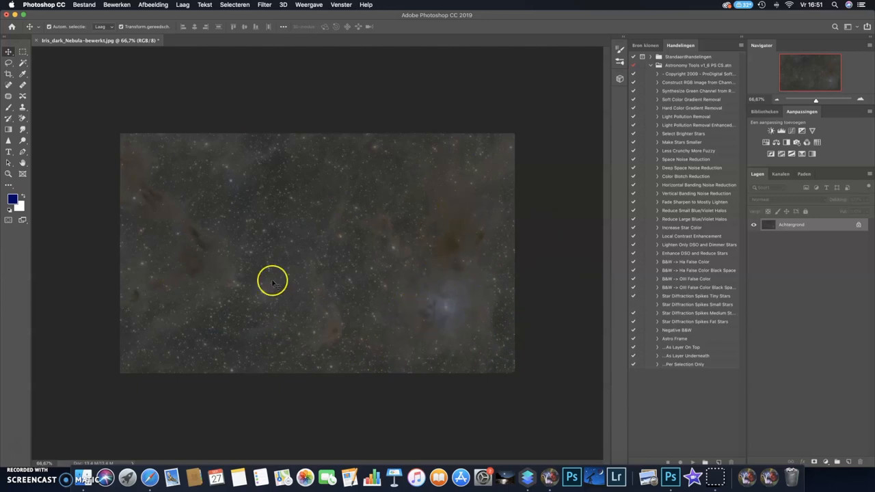
{"action": "mouse_move", "coordinate": [817, 309]}
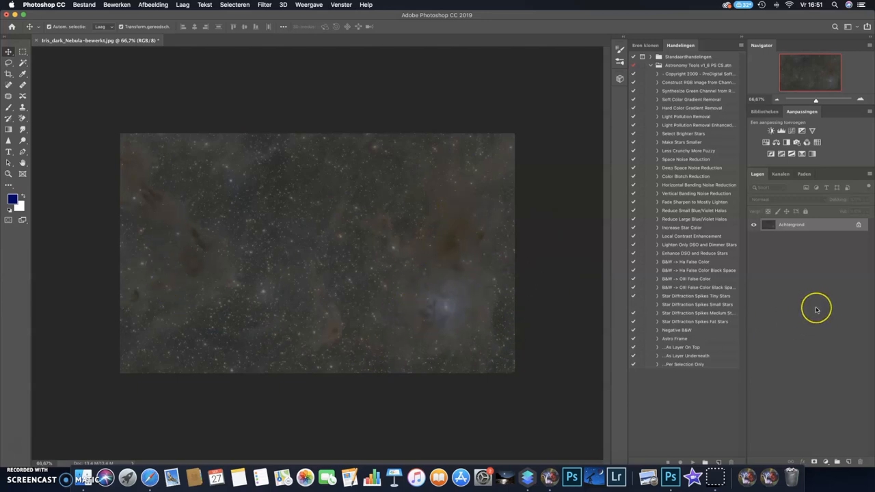
{"action": "mouse_move", "coordinate": [800, 306]}
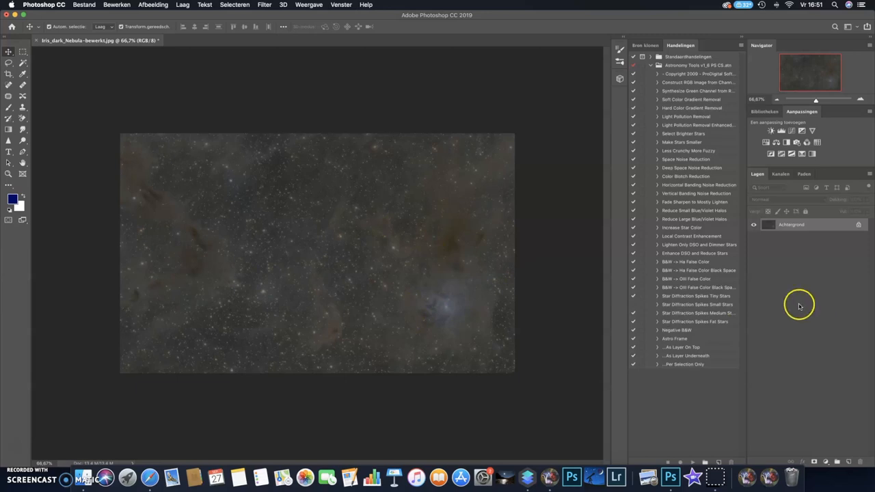
{"action": "mouse_move", "coordinate": [457, 205]}
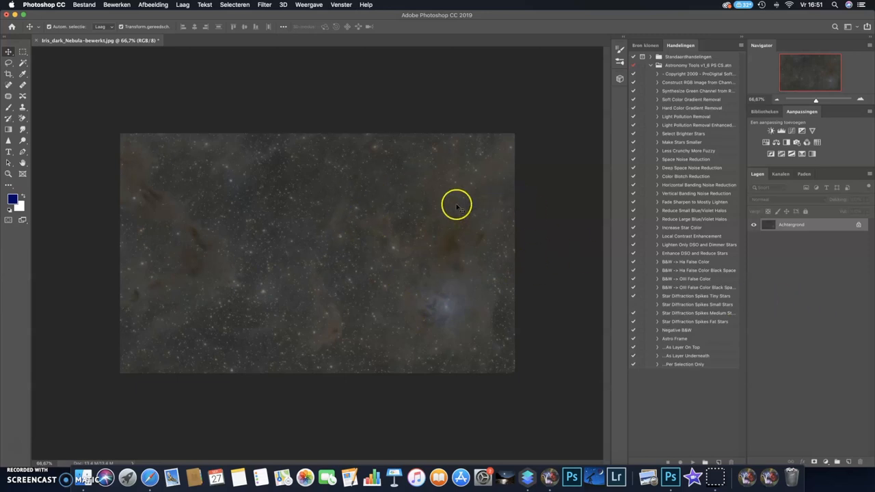
{"action": "mouse_move", "coordinate": [498, 246]}
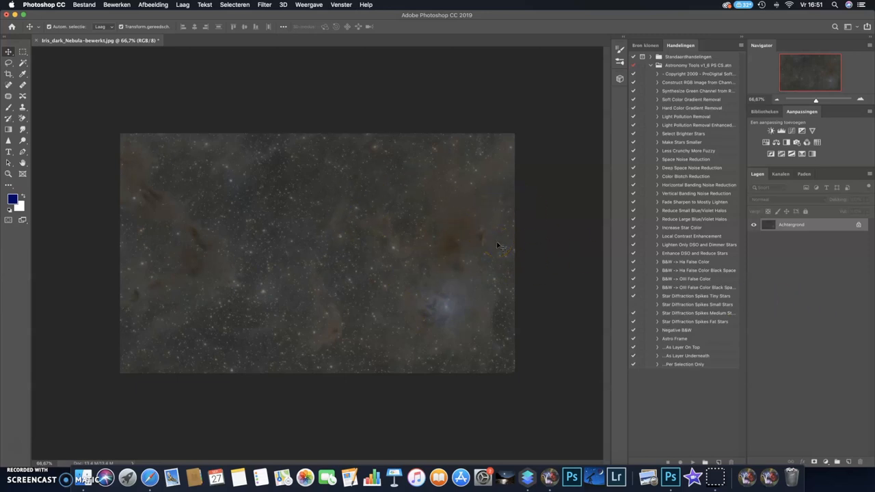
{"action": "mouse_move", "coordinate": [485, 258]}
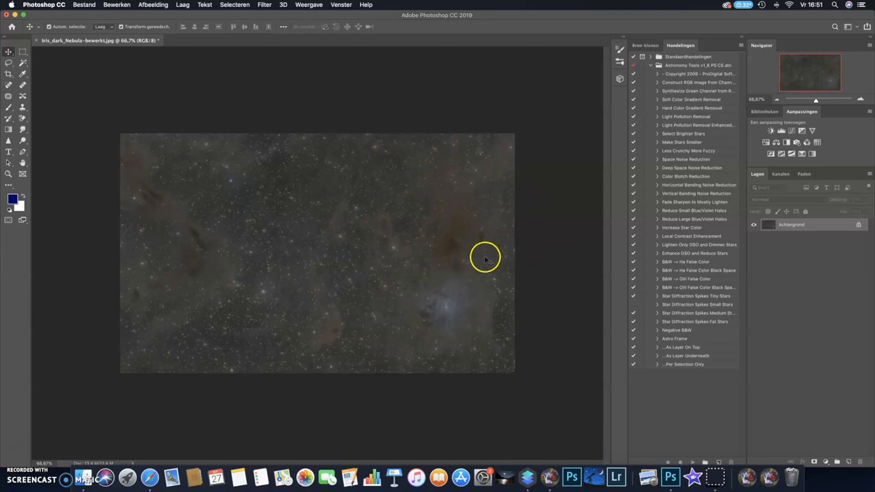
{"action": "mouse_move", "coordinate": [219, 254]}
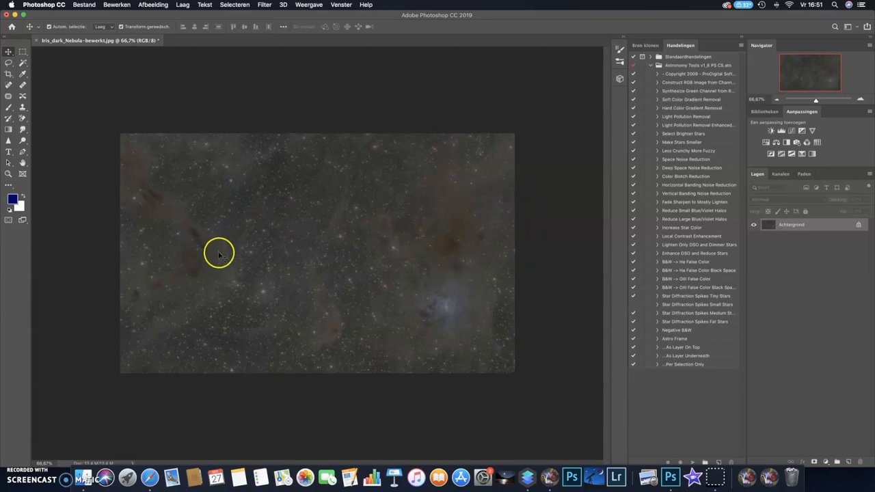
{"action": "mouse_move", "coordinate": [559, 311]}
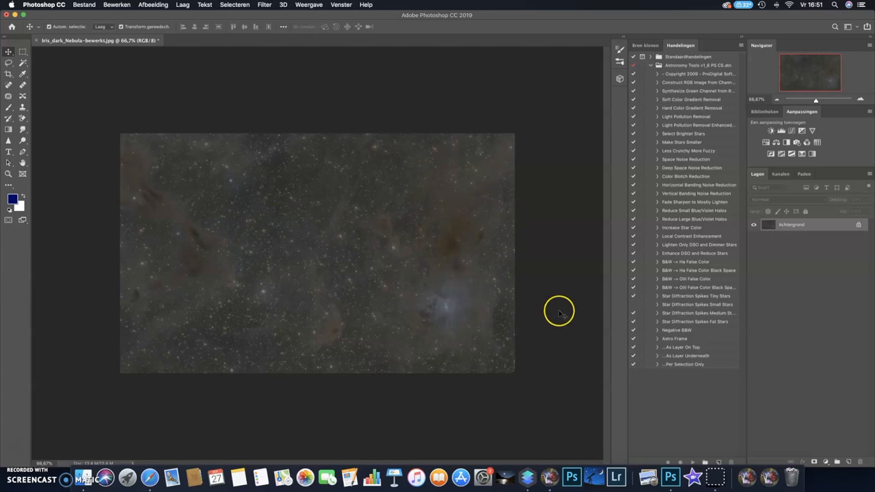
{"action": "mouse_move", "coordinate": [843, 418]}
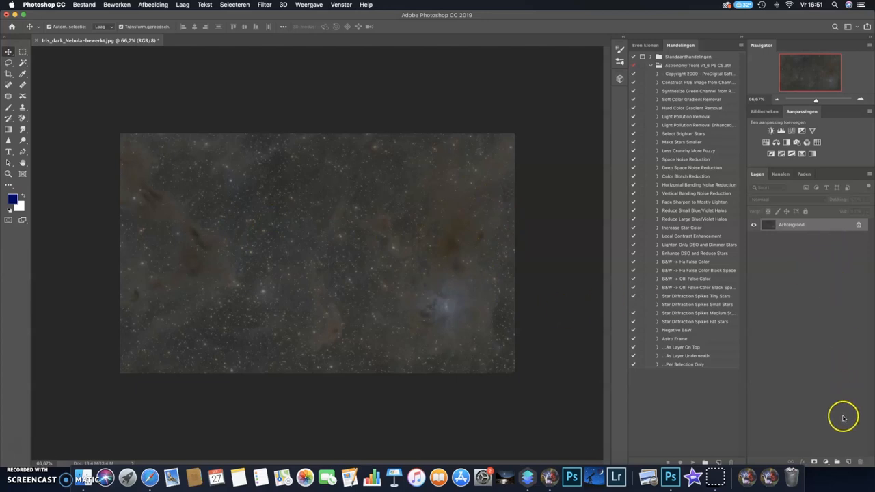
- Duplicate the Achtergrond layer to create Achtergrond kopiëren above it
{"action": "left_click", "coordinate": [838, 462]}
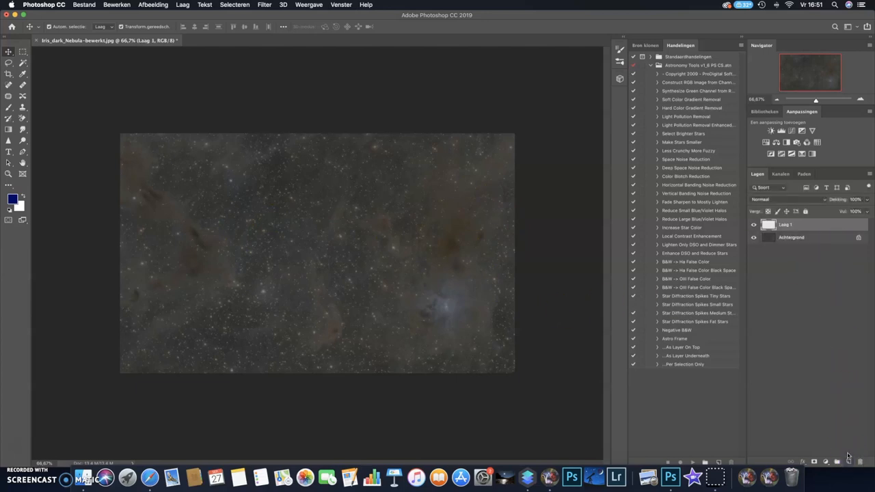
{"action": "left_click", "coordinate": [792, 238]}
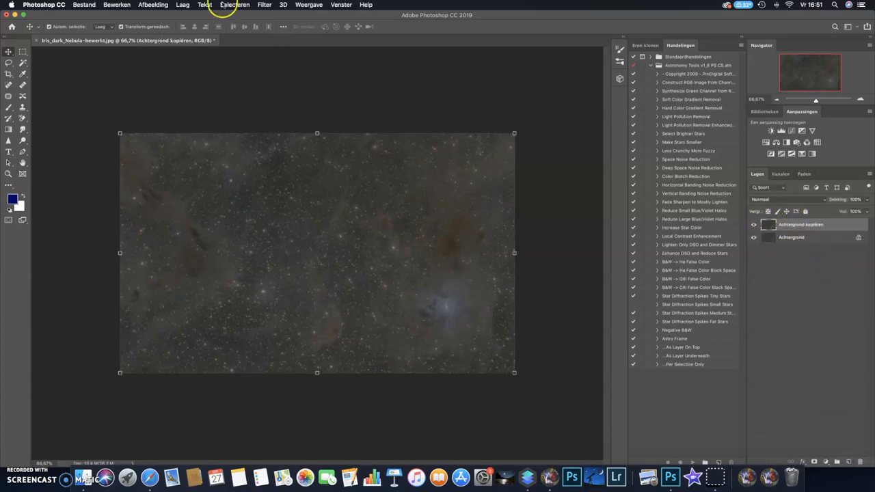
{"action": "left_click", "coordinate": [236, 5]}
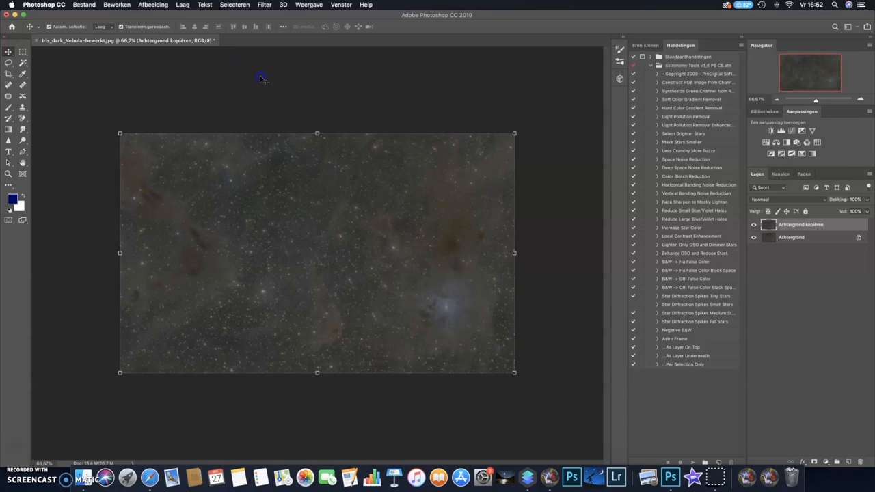
{"action": "mouse_move", "coordinate": [235, 5]}
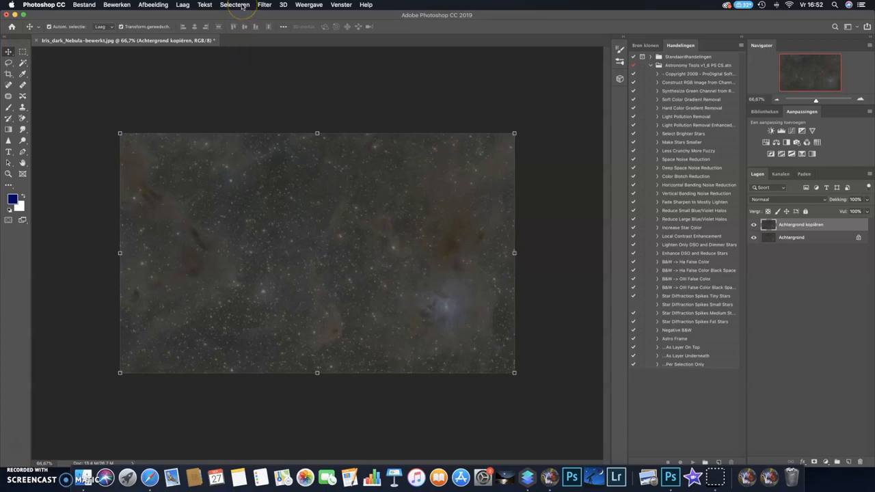
- Start a Color Range selection and sample the dark sky background colour
{"action": "left_click", "coordinate": [234, 5]}
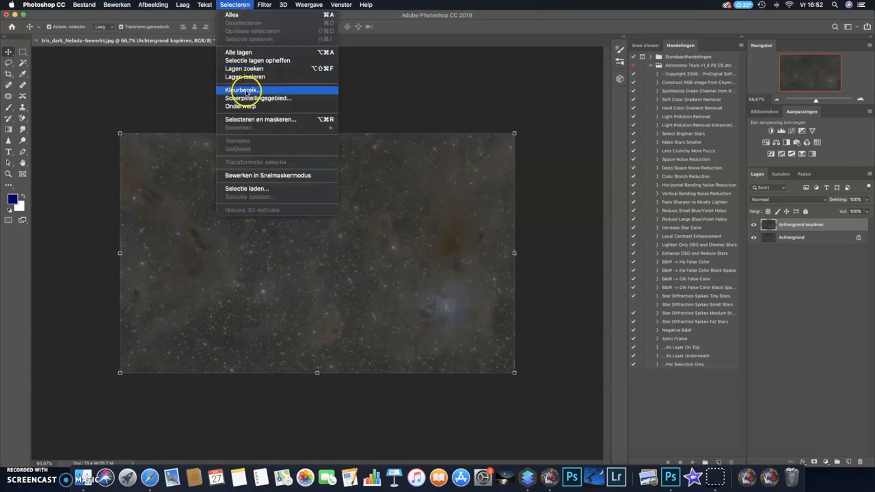
{"action": "left_click", "coordinate": [241, 90]}
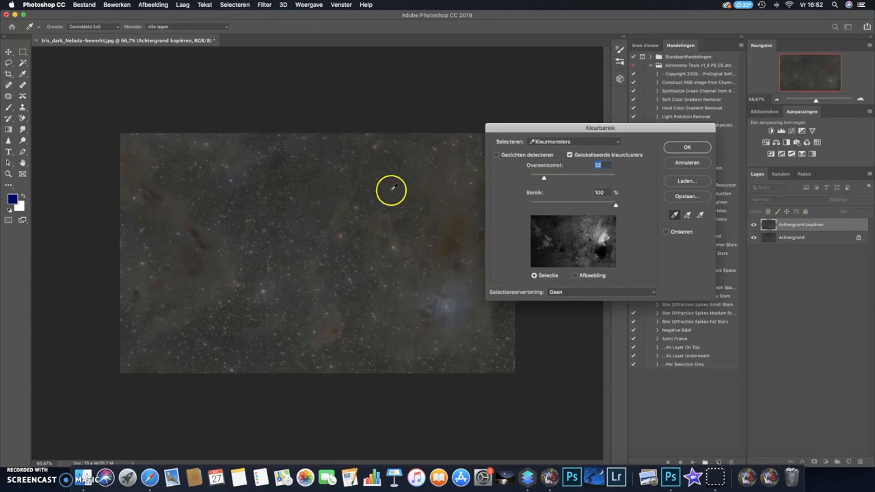
{"action": "mouse_move", "coordinate": [294, 186]}
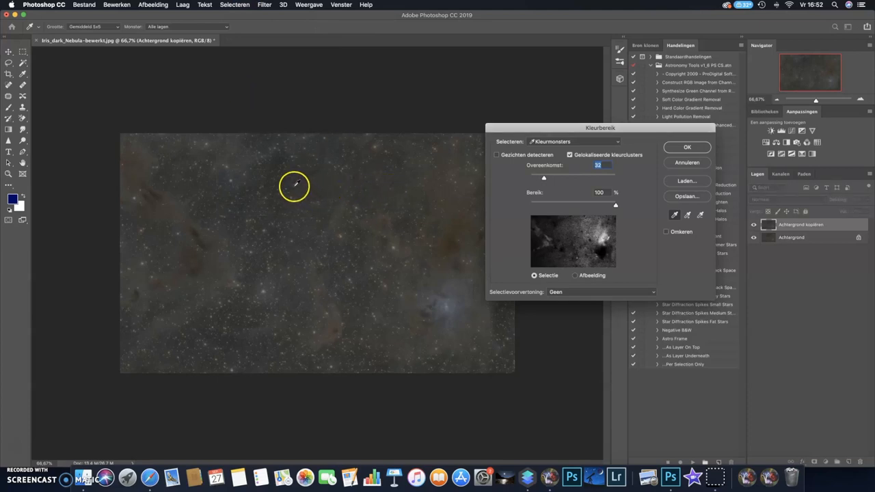
{"action": "mouse_move", "coordinate": [288, 192]}
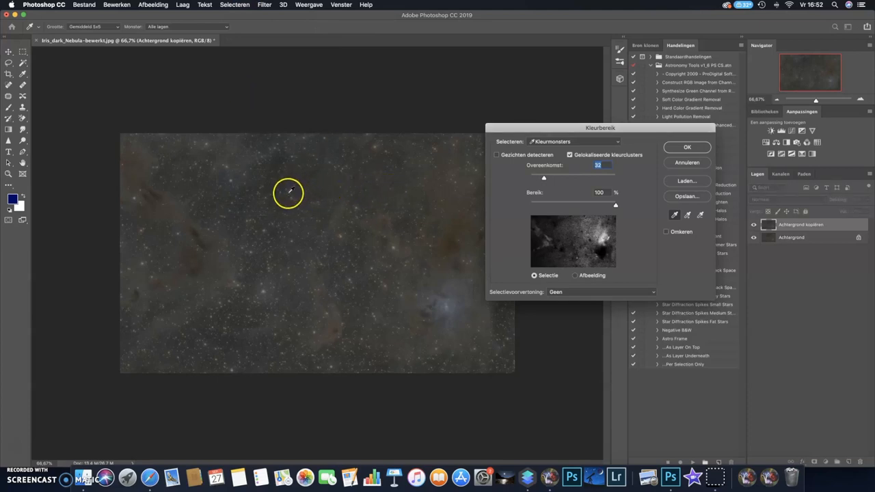
{"action": "mouse_move", "coordinate": [285, 183]}
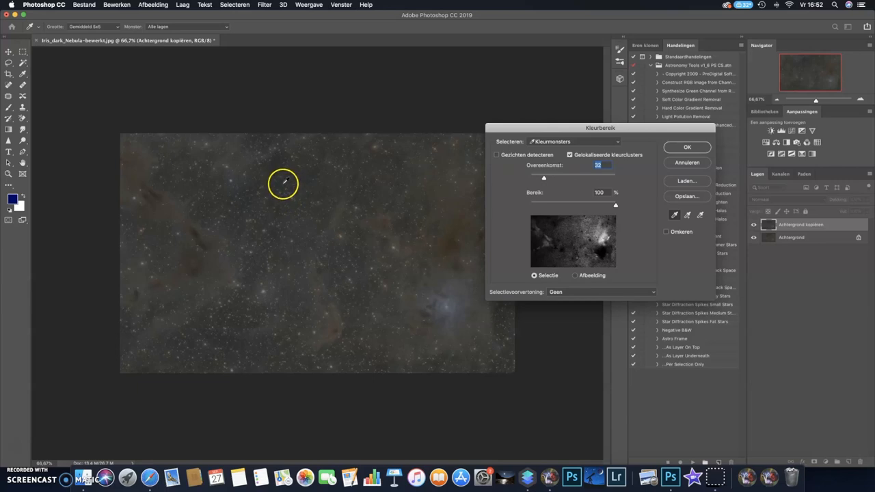
{"action": "left_click", "coordinate": [285, 181]}
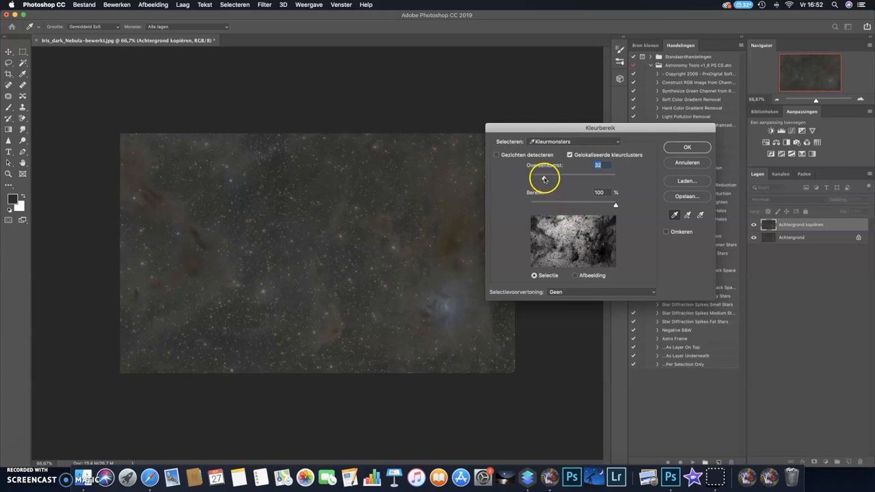
- Tune Color Range fuzziness between roughly 21 and 40, settling at 23
{"action": "left_click_drag", "start_coordinate": [554, 173], "coordinate": [540, 173]}
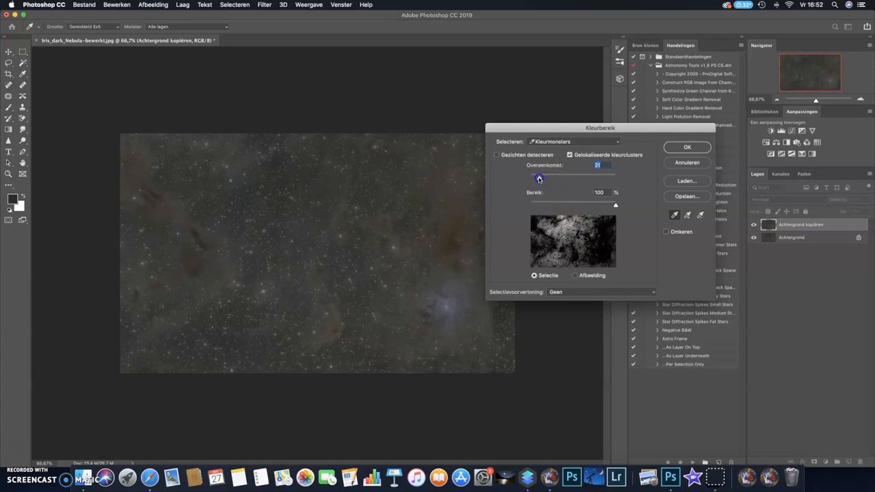
{"action": "left_click_drag", "start_coordinate": [539, 178], "coordinate": [542, 179]}
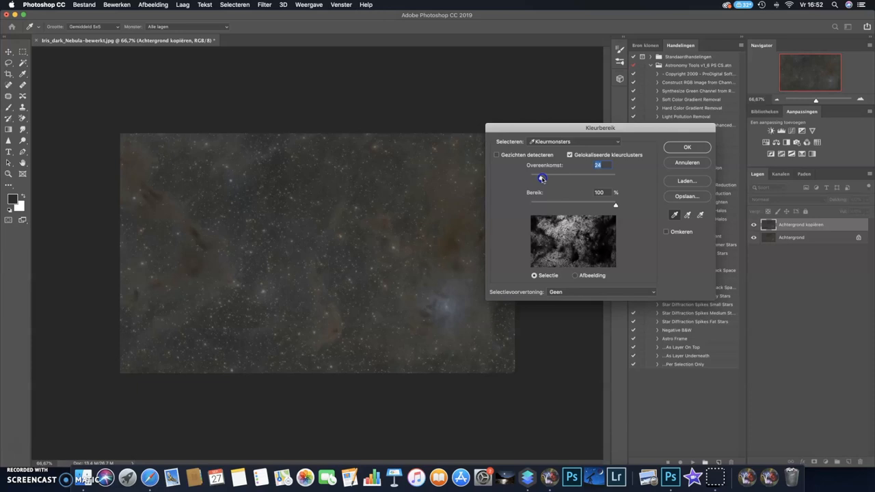
{"action": "left_click_drag", "start_coordinate": [542, 178], "coordinate": [552, 179]}
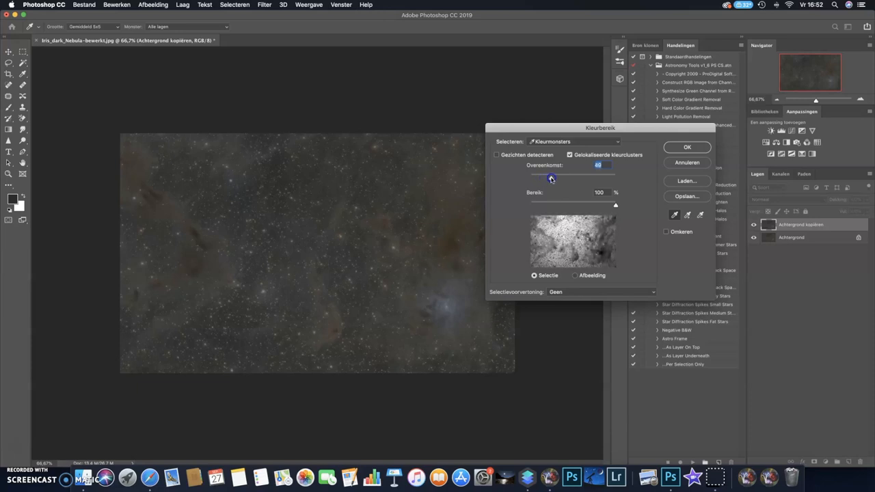
{"action": "left_click_drag", "start_coordinate": [551, 178], "coordinate": [540, 178]}
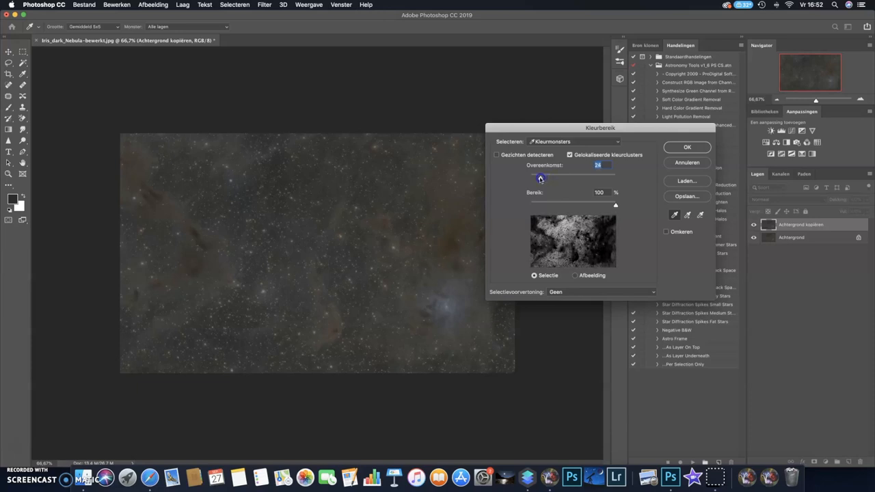
{"action": "left_click_drag", "start_coordinate": [541, 178], "coordinate": [542, 178]}
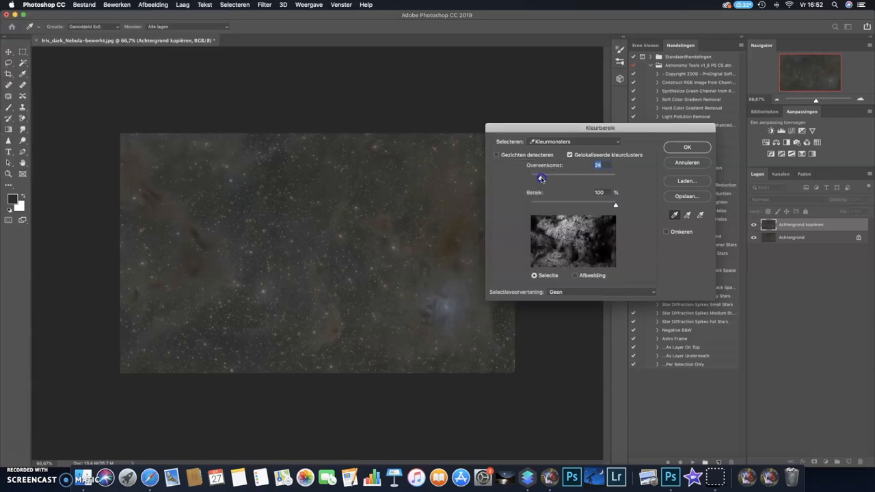
{"action": "left_click_drag", "start_coordinate": [542, 171], "coordinate": [547, 171]}
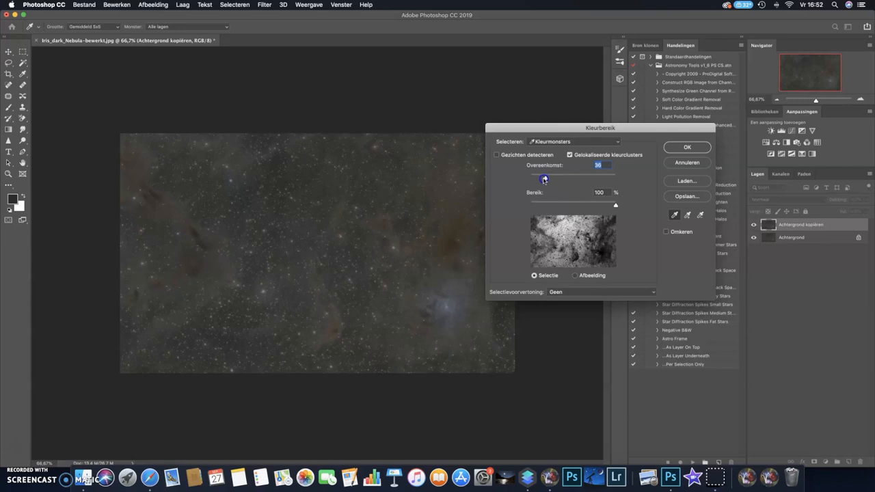
{"action": "left_click_drag", "start_coordinate": [544, 179], "coordinate": [540, 179]}
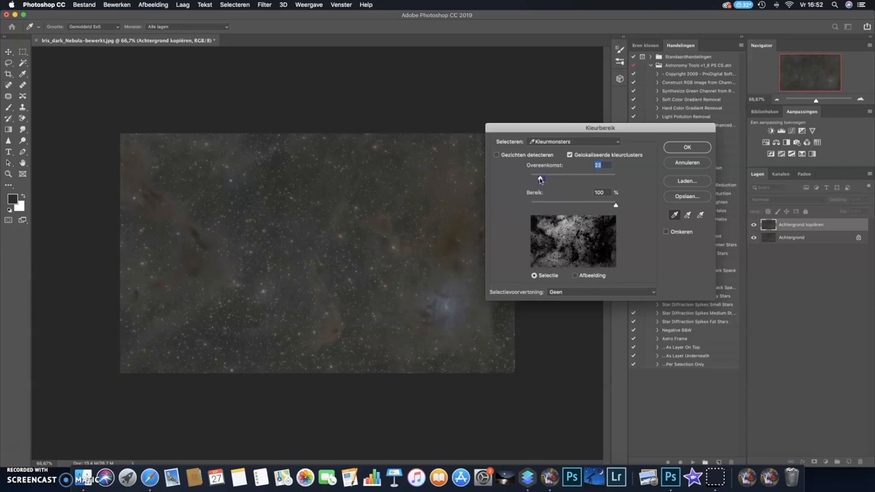
- Confirm the Color Range dialog to get an active faint-sky selection
{"action": "left_click", "coordinate": [687, 147]}
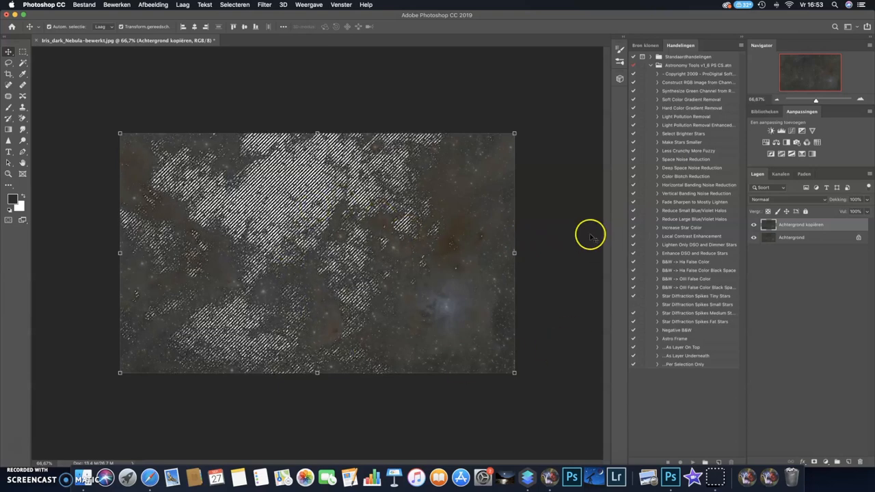
{"action": "mouse_move", "coordinate": [340, 294]}
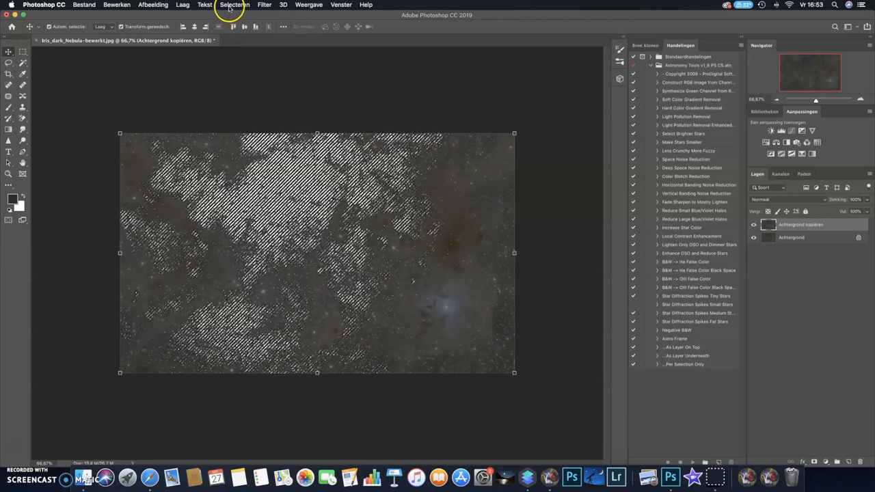
{"action": "left_click", "coordinate": [235, 4]}
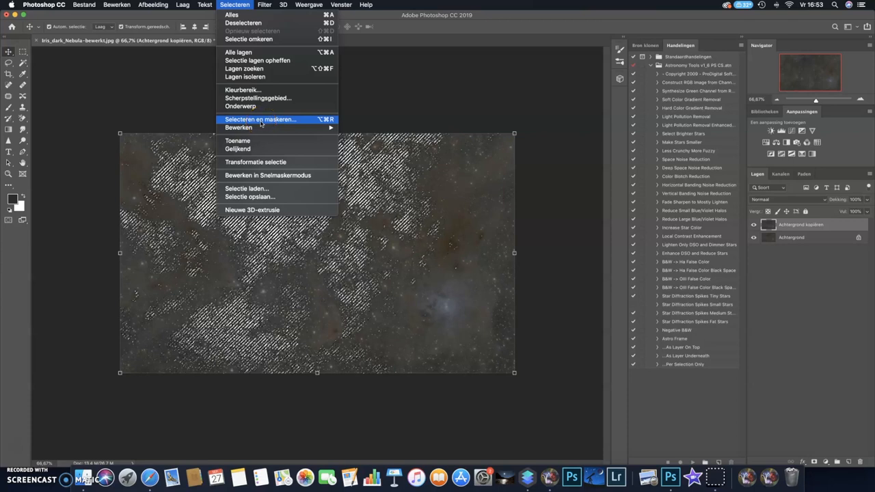
- Refine the sky selection in Select and Mask, setting the Smooth value
{"action": "left_click", "coordinate": [259, 119]}
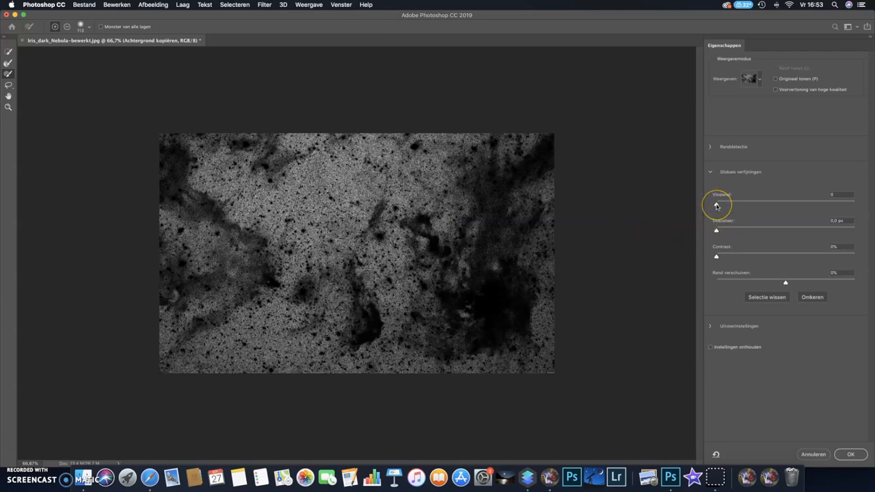
{"action": "mouse_move", "coordinate": [717, 205]}
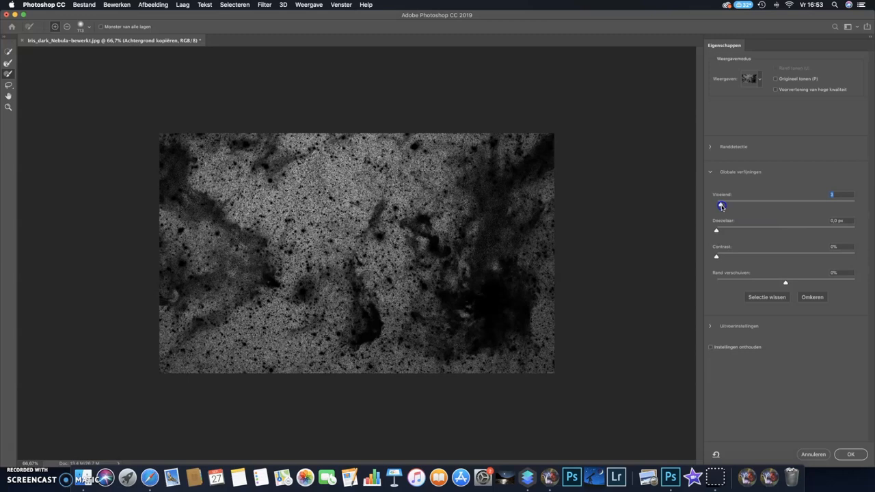
{"action": "left_click", "coordinate": [720, 231]}
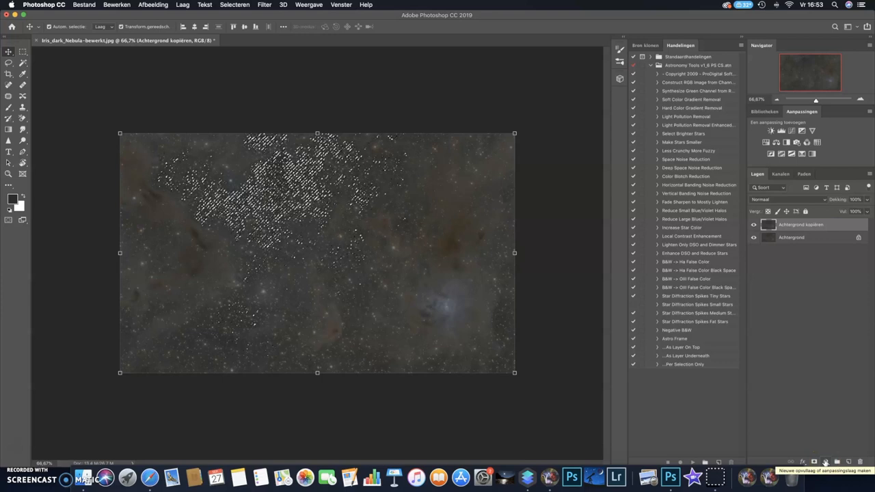
- Add a Levels adjustment layer, Niveaus 1, masked to the selected sky
{"action": "left_click", "coordinate": [825, 463]}
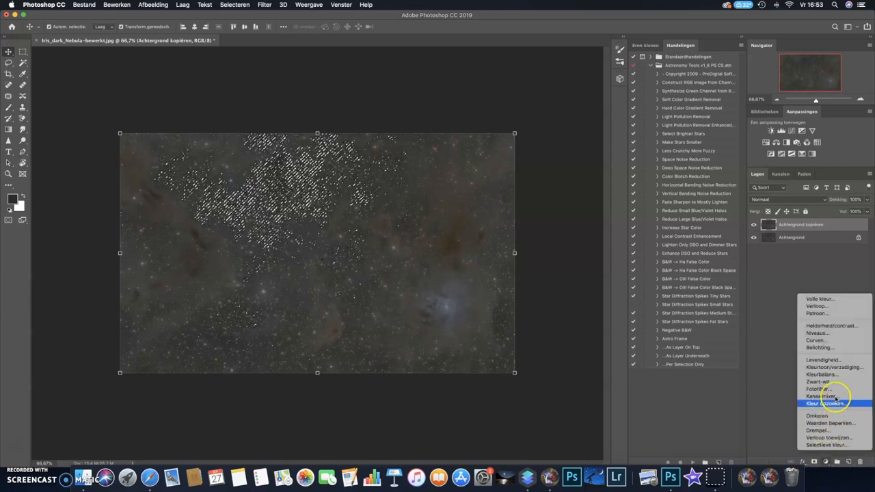
{"action": "mouse_move", "coordinate": [827, 333]}
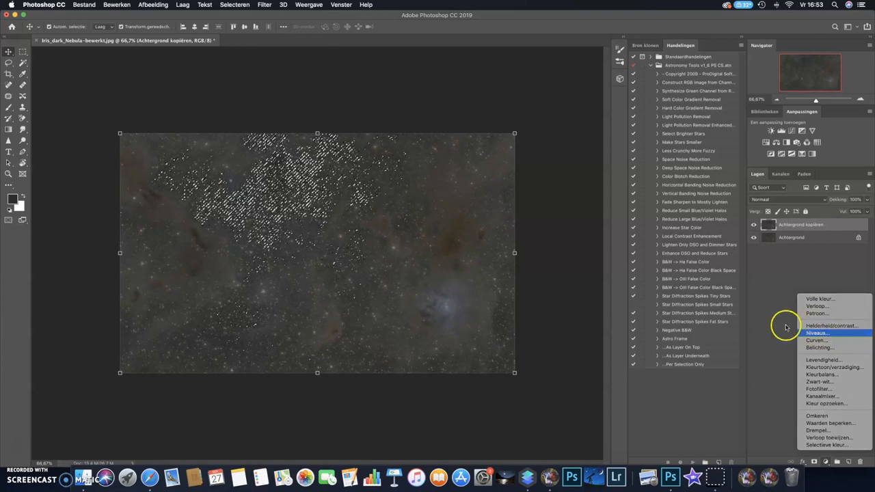
{"action": "left_click", "coordinate": [818, 333]}
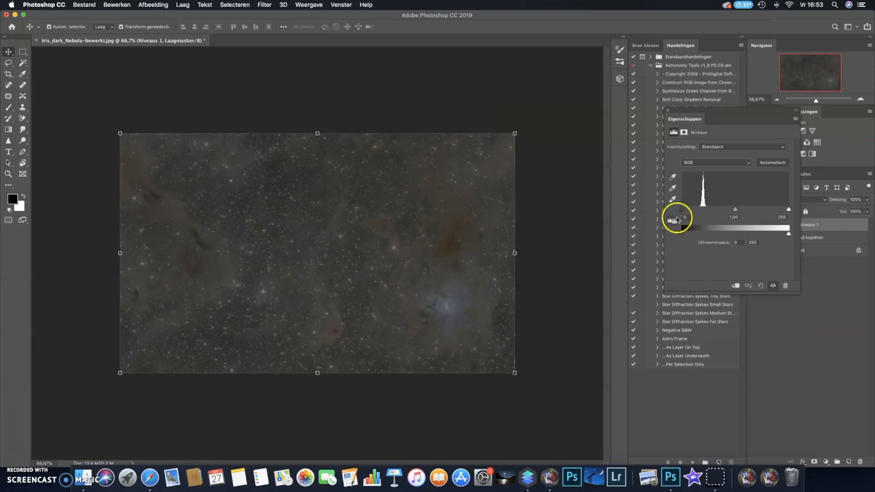
{"action": "mouse_move", "coordinate": [684, 221]}
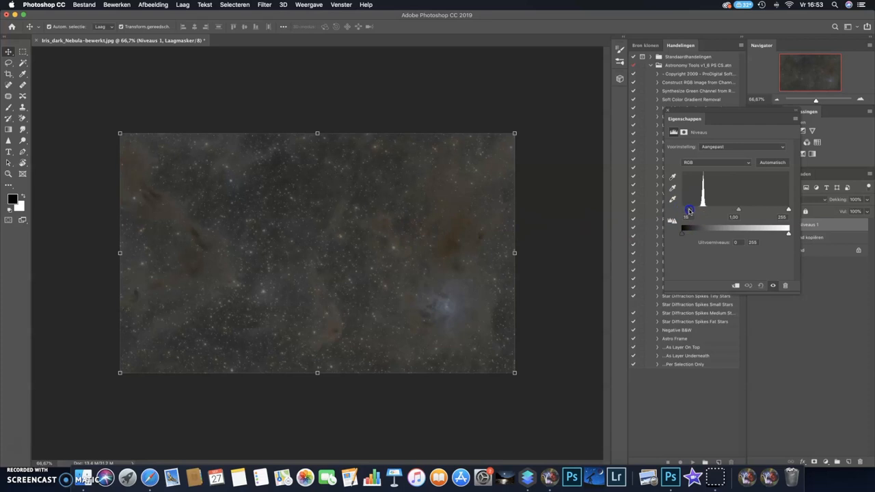
- Set Niveaus 1 black input to about 36 and the midtone slider to 0.75
{"action": "left_click_drag", "start_coordinate": [689, 211], "coordinate": [695, 210]}
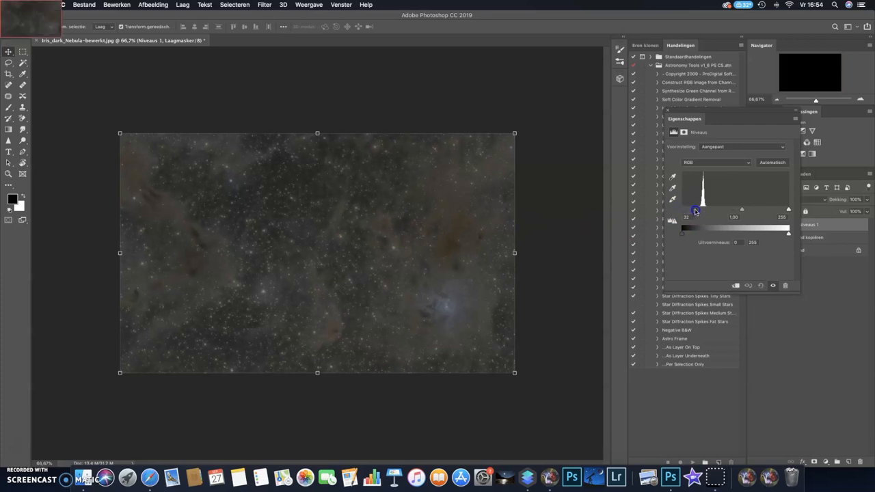
{"action": "left_click_drag", "start_coordinate": [694, 210], "coordinate": [742, 210]}
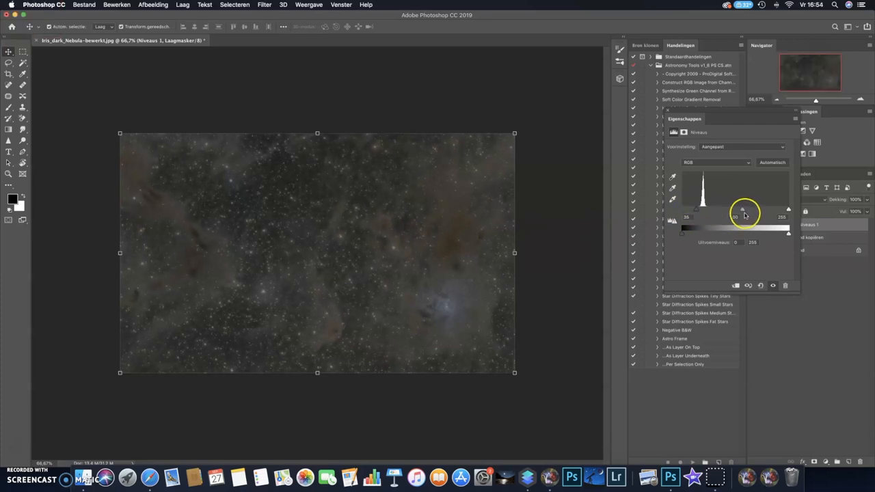
{"action": "left_click_drag", "start_coordinate": [742, 209], "coordinate": [753, 210]}
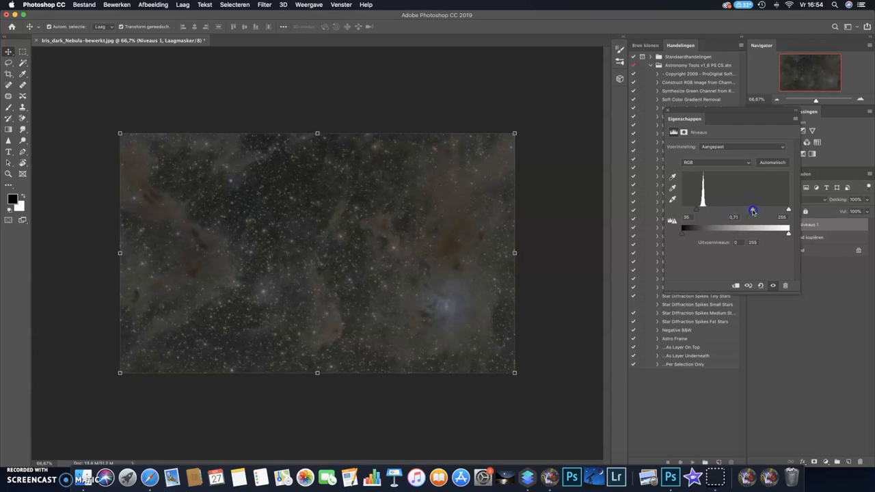
{"action": "left_click_drag", "start_coordinate": [752, 212], "coordinate": [751, 212]}
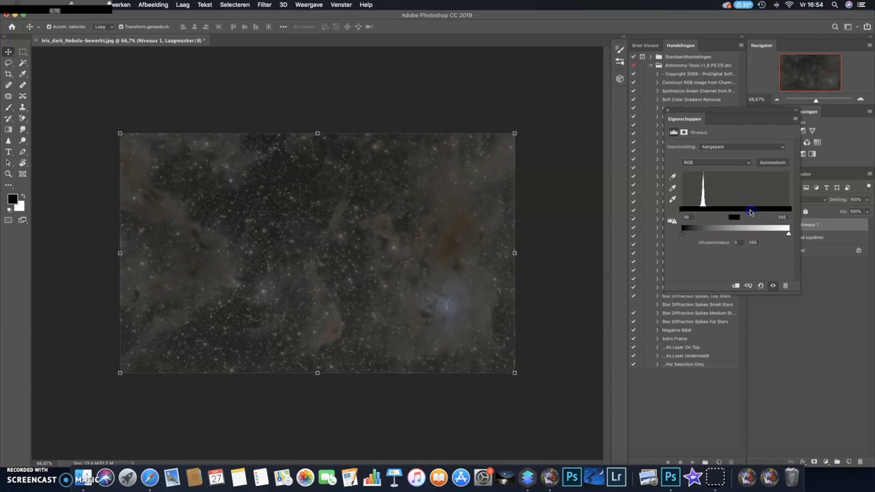
{"action": "left_click_drag", "start_coordinate": [751, 210], "coordinate": [697, 210]}
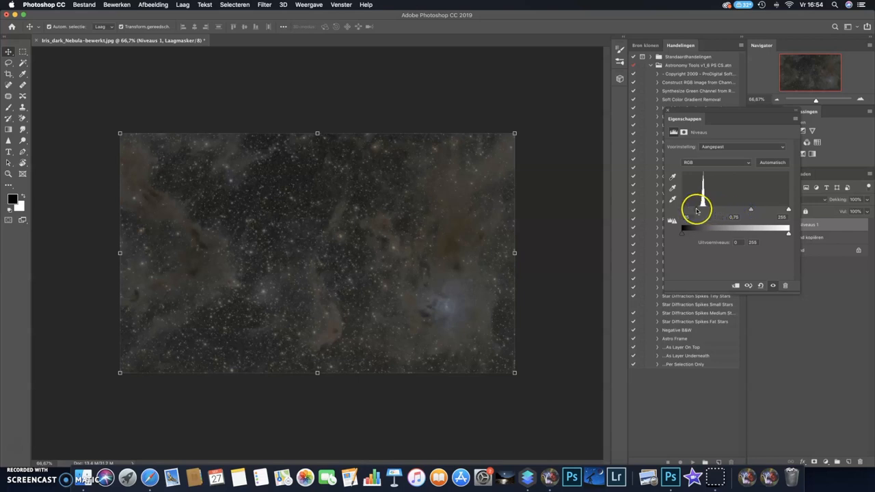
{"action": "left_click_drag", "start_coordinate": [684, 225], "coordinate": [694, 226]}
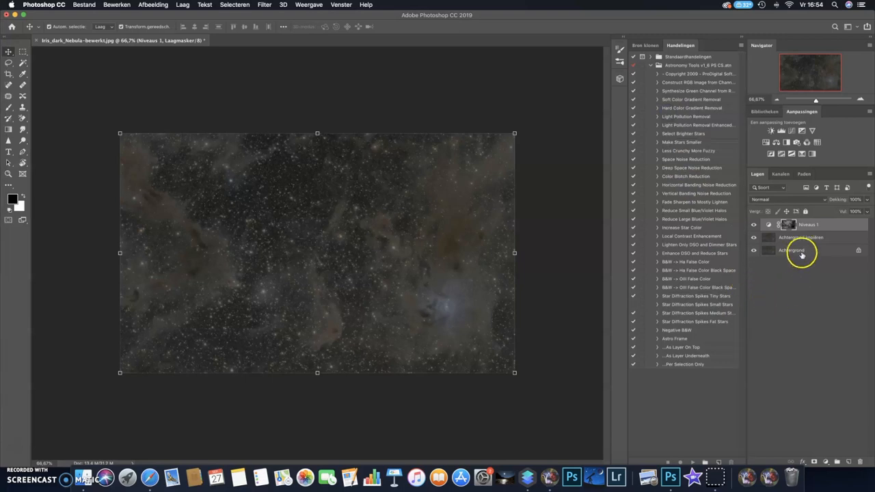
- Merge the Niveaus 1 Levels layer down into the background copy
{"action": "right_click", "coordinate": [802, 255]}
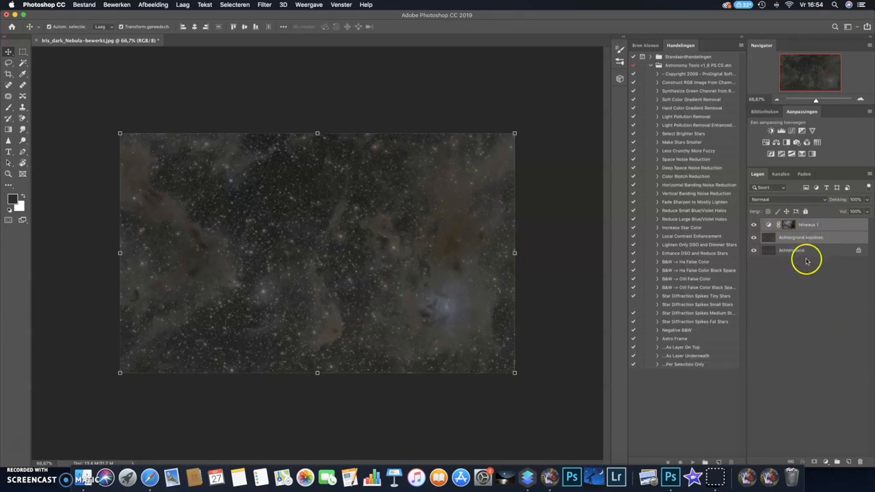
{"action": "left_click", "coordinate": [807, 224]}
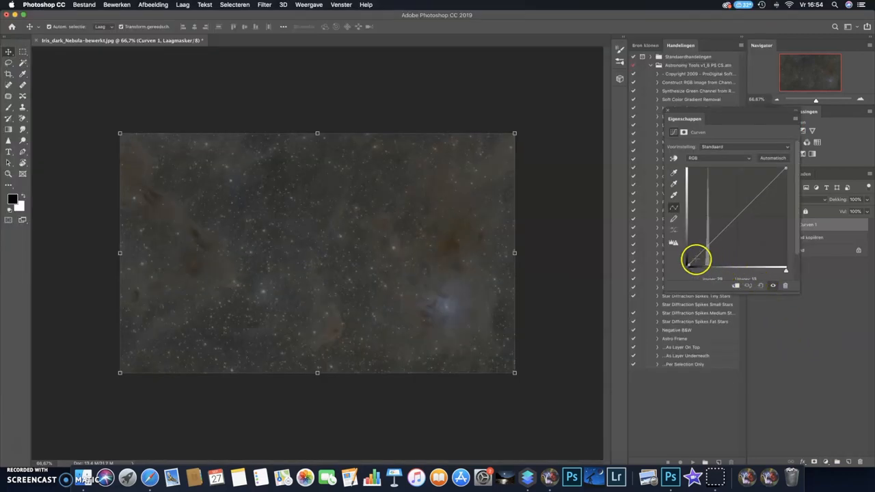
- Pull the Curven 1 shadow point down, then select the Curves layer and background copy
{"action": "left_click_drag", "start_coordinate": [689, 267], "coordinate": [698, 261]}
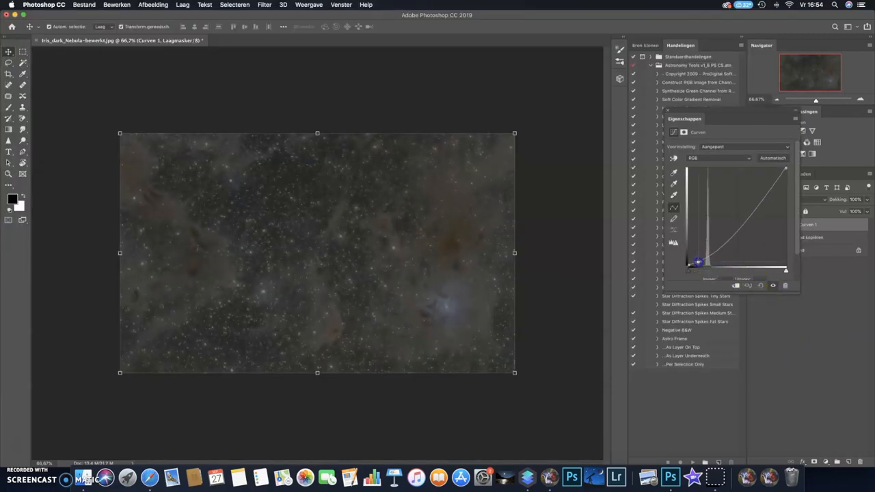
{"action": "left_click_drag", "start_coordinate": [699, 262], "coordinate": [711, 253]}
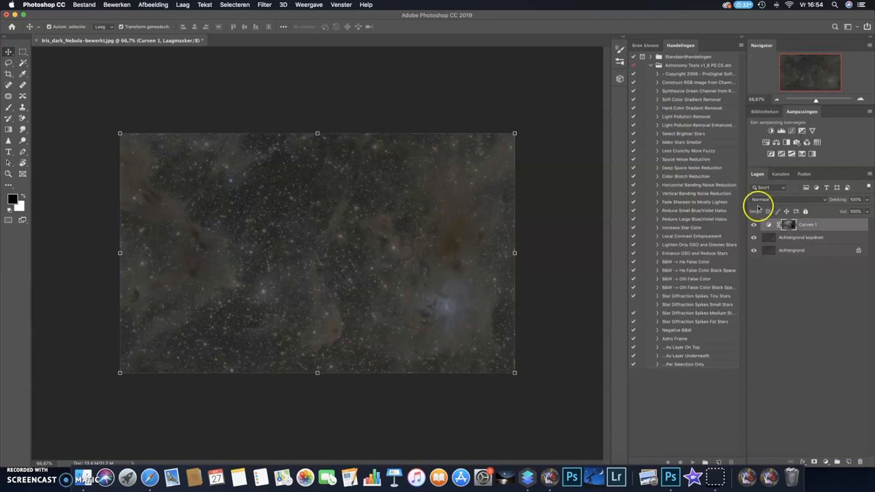
{"action": "left_click", "coordinate": [801, 237]}
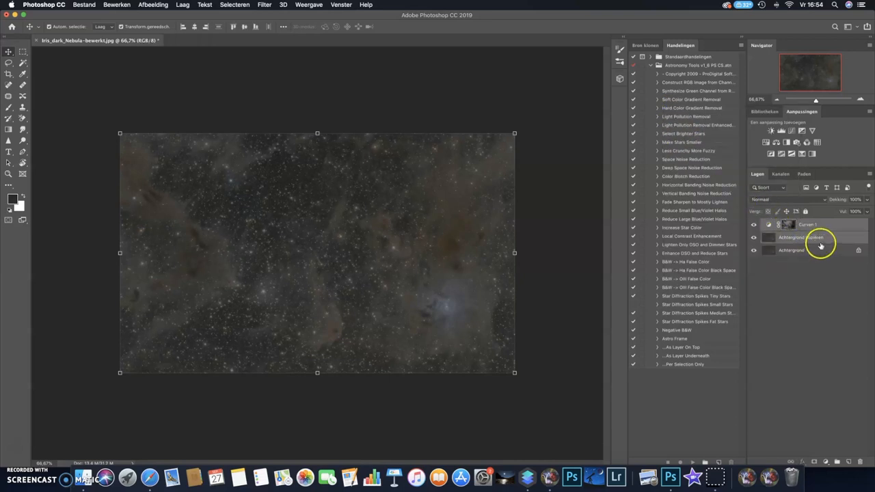
{"action": "left_click", "coordinate": [800, 238]}
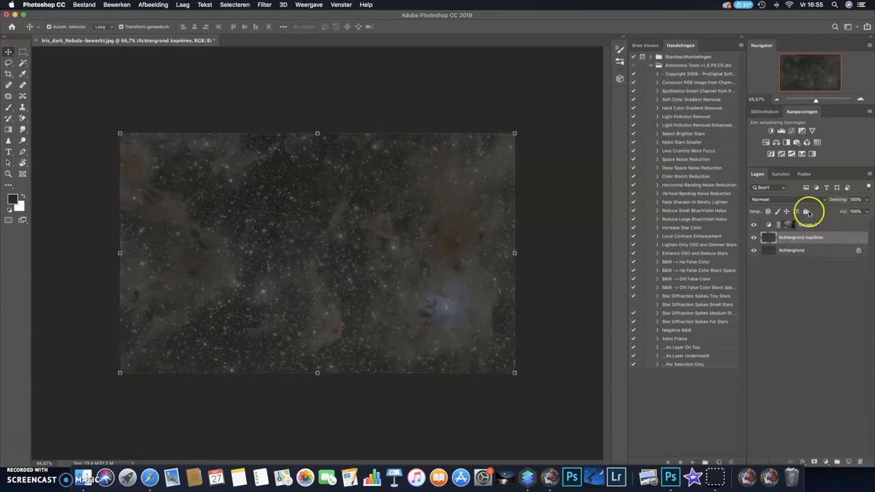
- Merge the selected Curven 1 and background copy layers via the layer context menu
{"action": "right_click", "coordinate": [800, 238]}
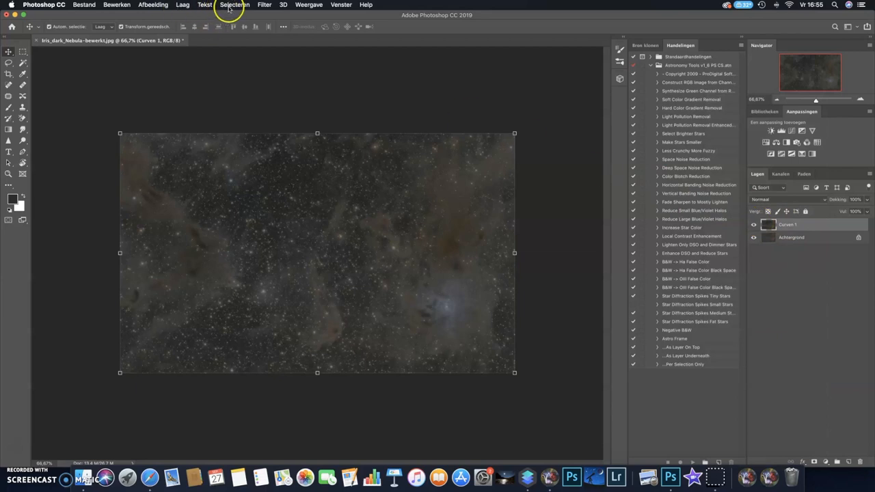
- Refine the sky selection in Selecteren en maskeren by shifting the edge, and apply it
{"action": "left_click", "coordinate": [235, 5]}
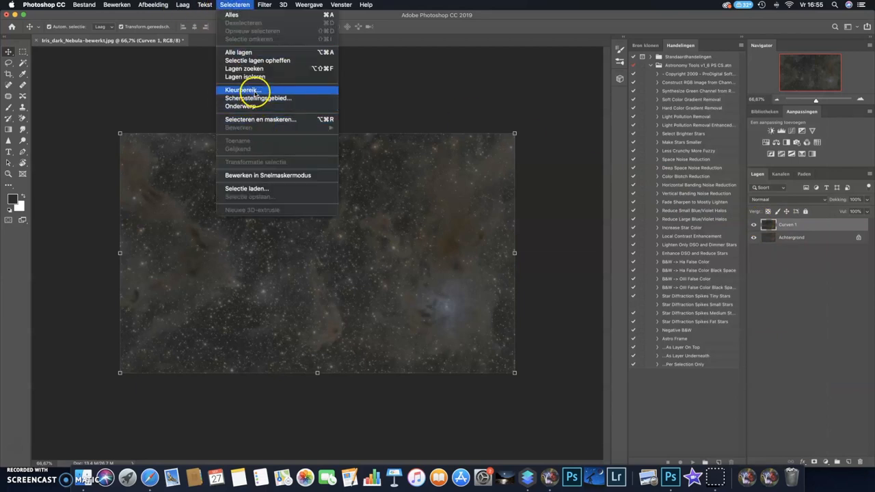
{"action": "left_click", "coordinate": [242, 90]}
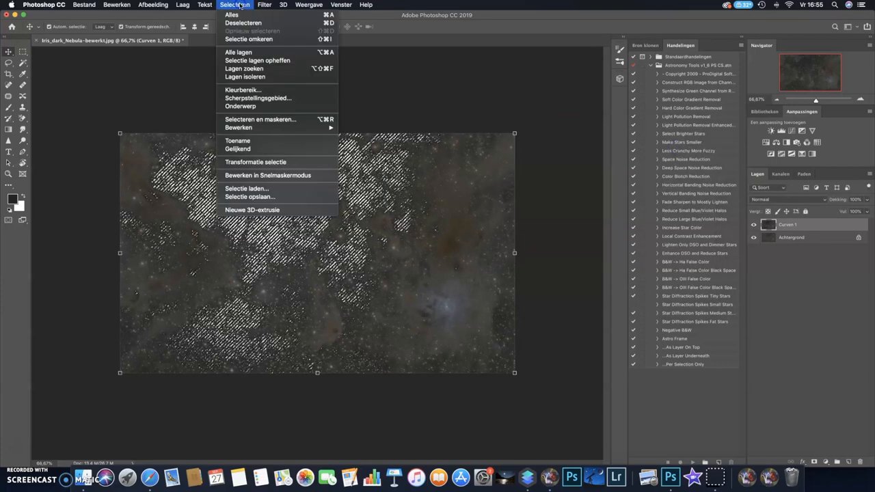
{"action": "mouse_move", "coordinate": [264, 119]}
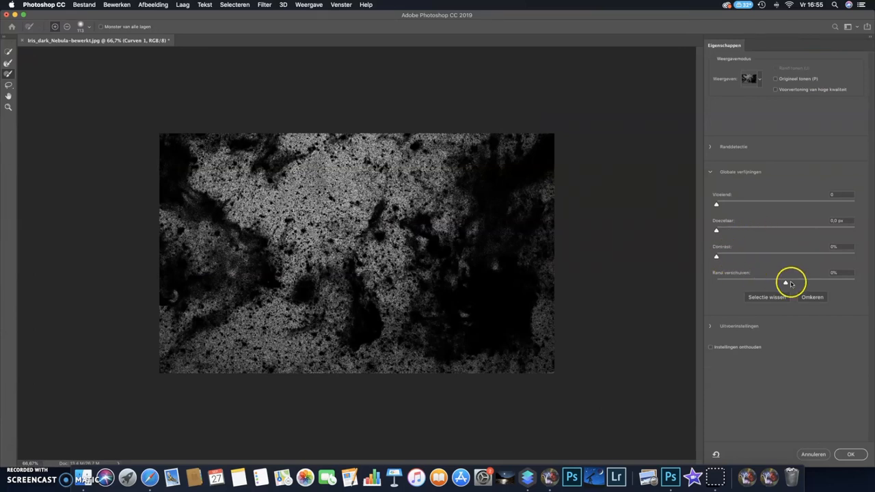
{"action": "left_click_drag", "start_coordinate": [785, 282], "coordinate": [801, 283]}
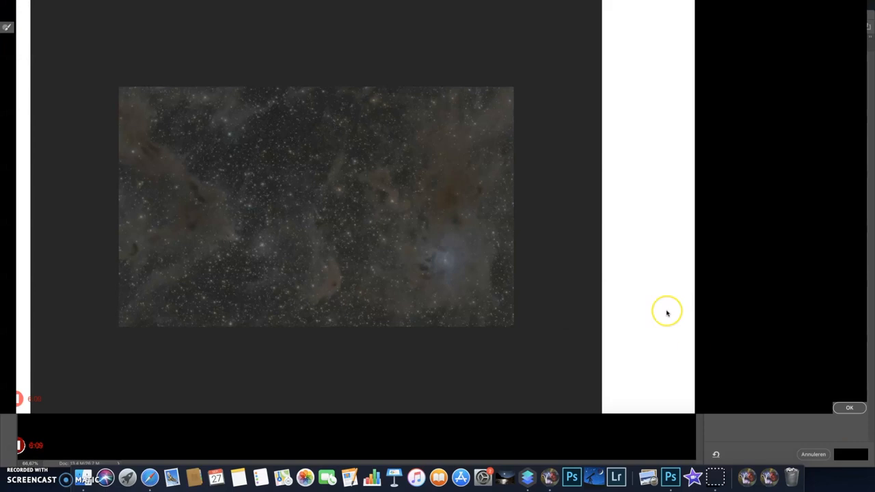
{"action": "left_click", "coordinate": [849, 408]}
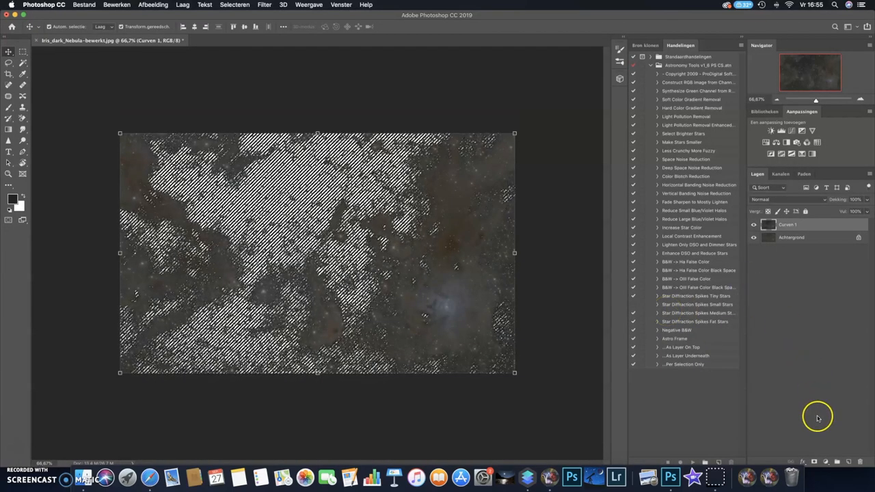
- Add a masked Curven 2 layer and pull the curve down to darken the sky
{"action": "left_click", "coordinate": [813, 461]}
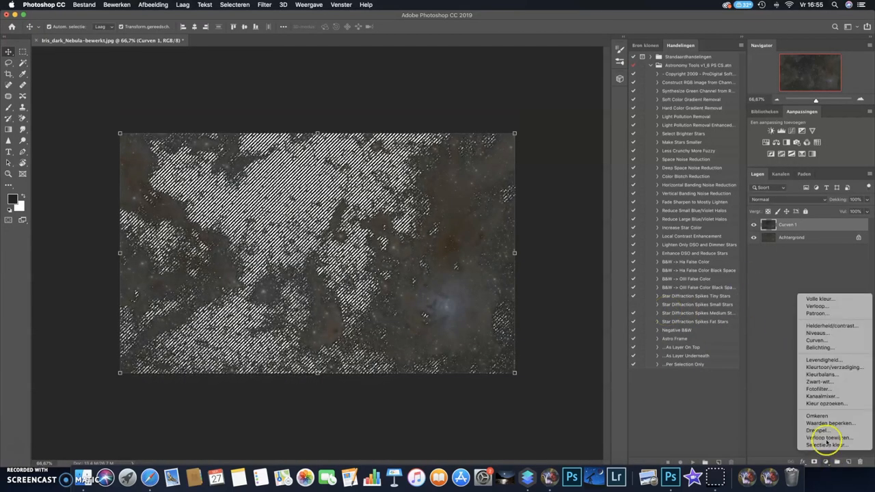
{"action": "left_click", "coordinate": [815, 340]}
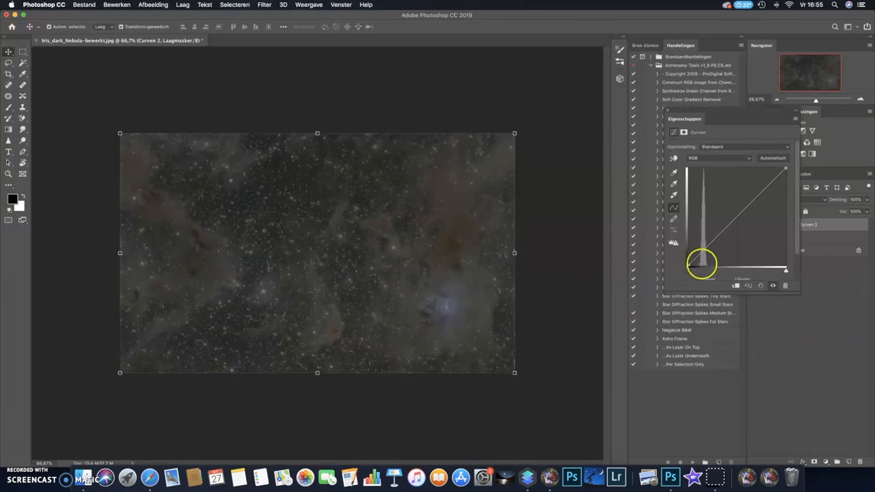
{"action": "left_click_drag", "start_coordinate": [701, 263], "coordinate": [698, 262]}
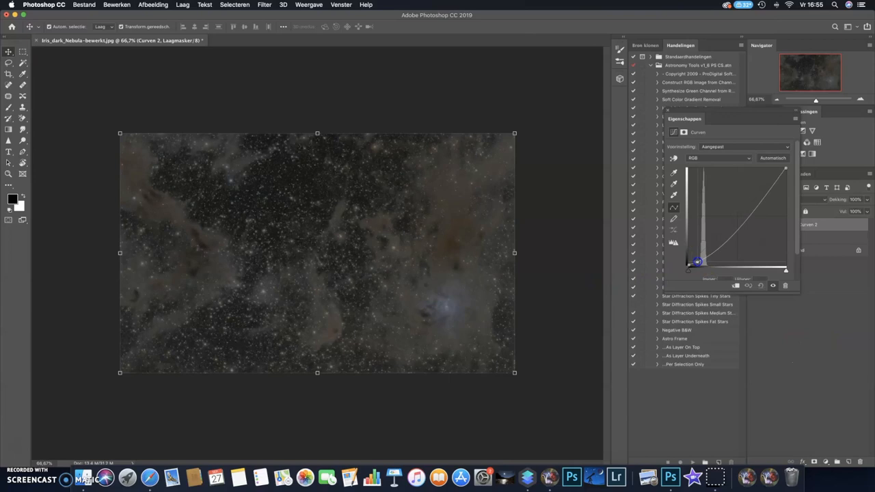
{"action": "left_click_drag", "start_coordinate": [697, 262], "coordinate": [711, 254]}
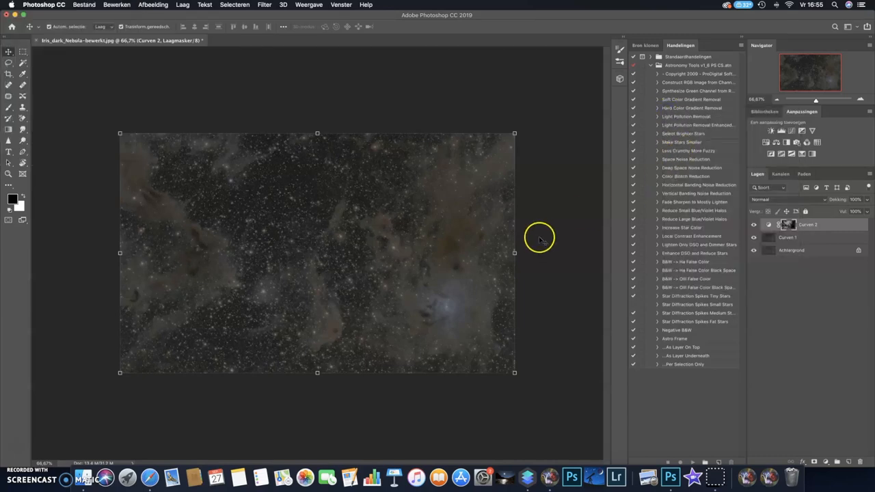
{"action": "mouse_move", "coordinate": [533, 244]}
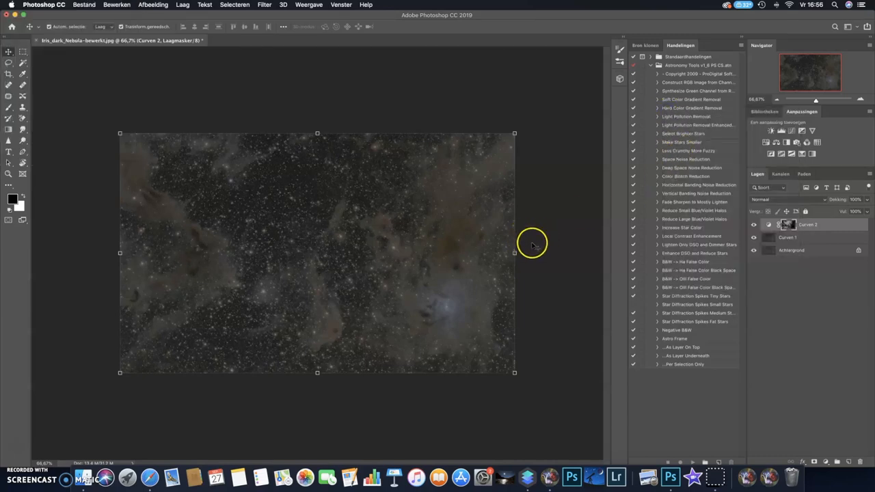
{"action": "mouse_move", "coordinate": [556, 250]}
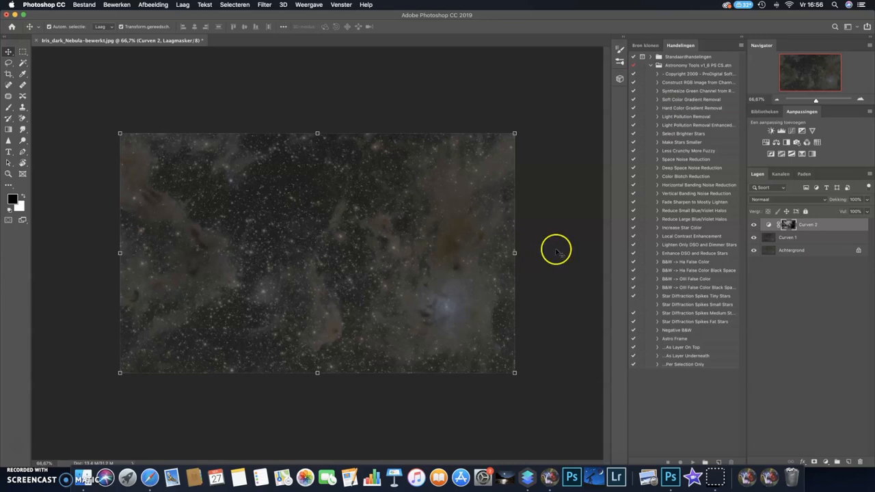
{"action": "left_click", "coordinate": [794, 250]}
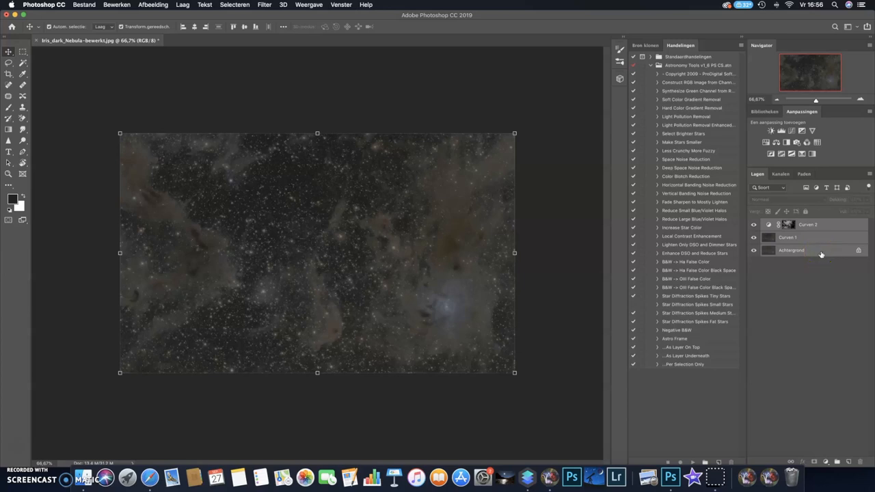
- Flatten Curven 1 and Curven 2 into a single Achtergrond layer via Eén laag maken
{"action": "left_click", "coordinate": [808, 224]}
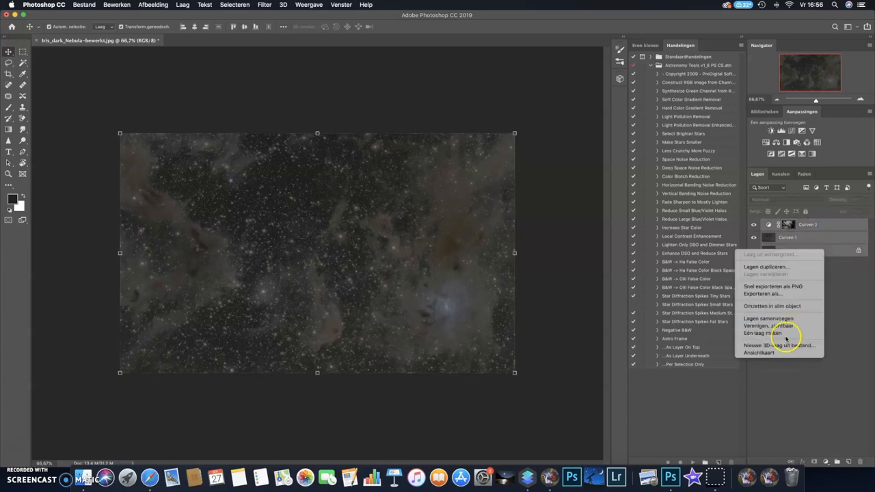
{"action": "mouse_move", "coordinate": [779, 333]}
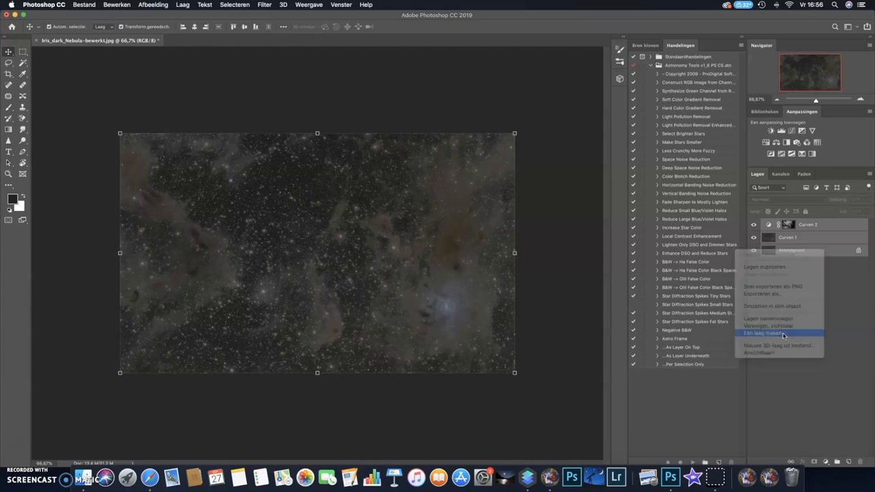
{"action": "left_click", "coordinate": [763, 333]}
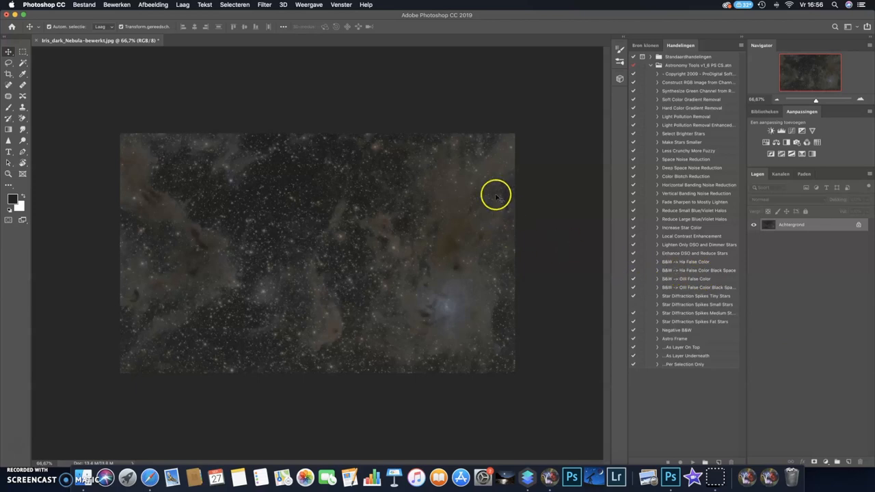
{"action": "mouse_move", "coordinate": [387, 267]}
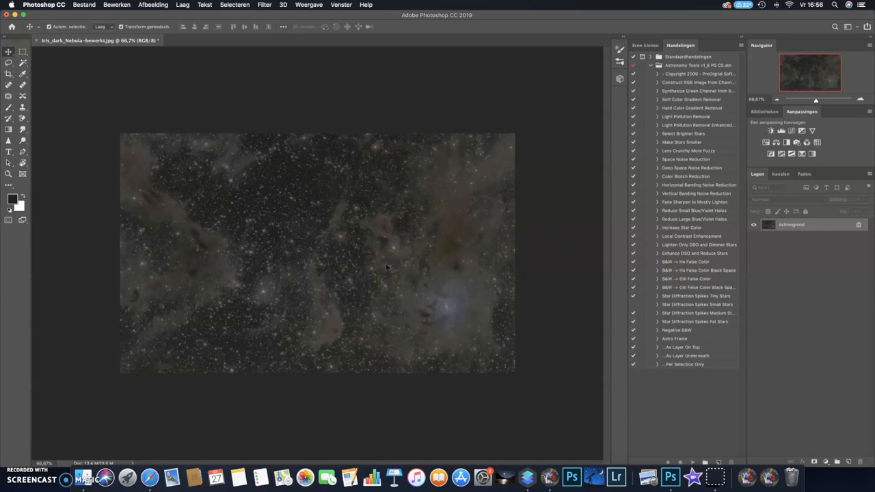
{"action": "mouse_move", "coordinate": [311, 204]}
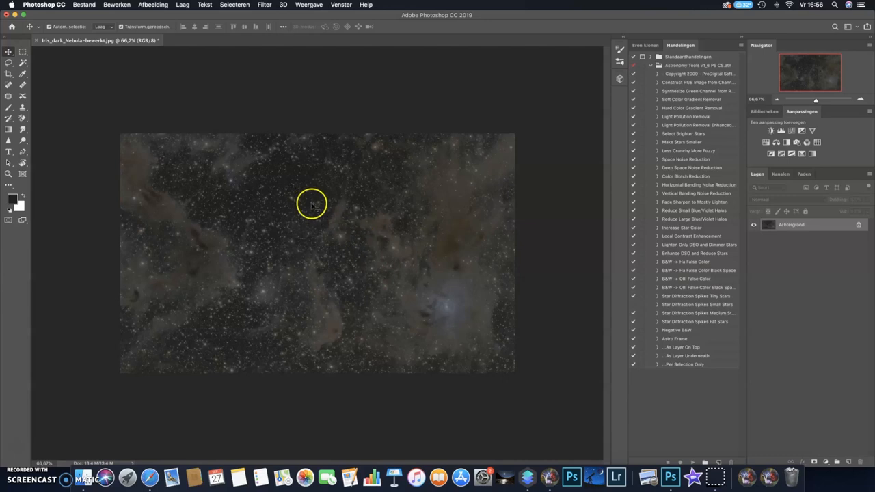
{"action": "mouse_move", "coordinate": [158, 199]}
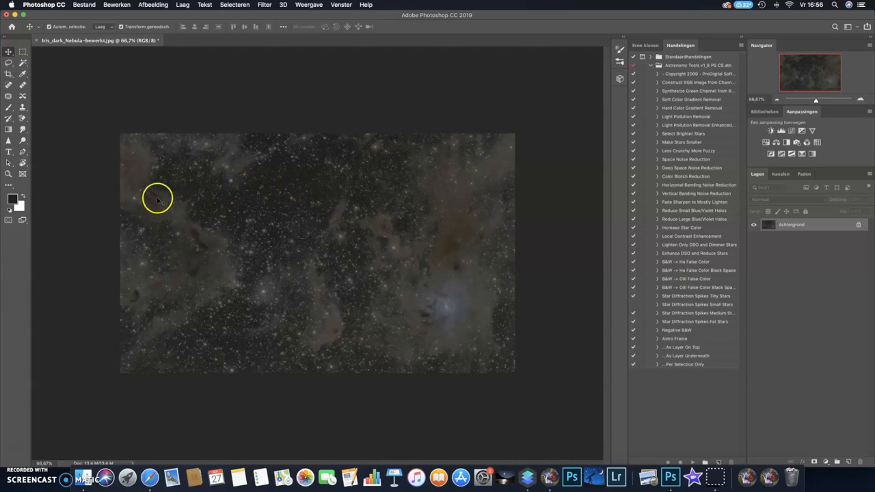
{"action": "mouse_move", "coordinate": [146, 197]}
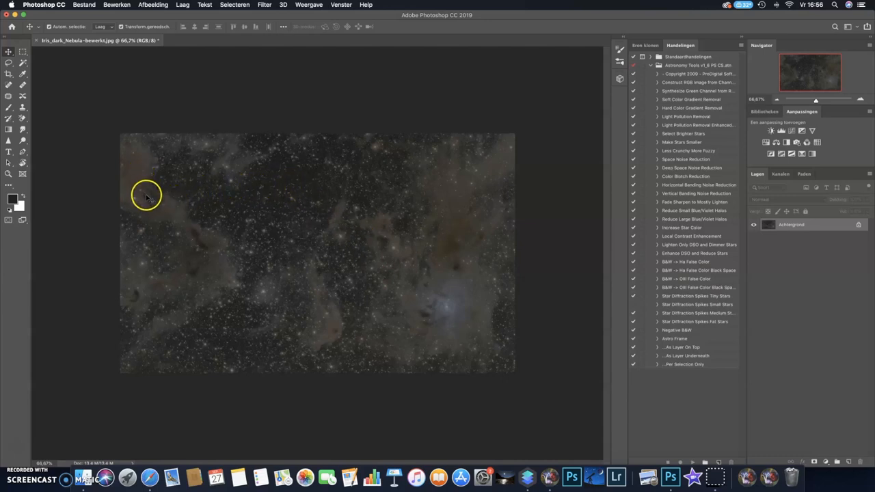
{"action": "mouse_move", "coordinate": [171, 210]}
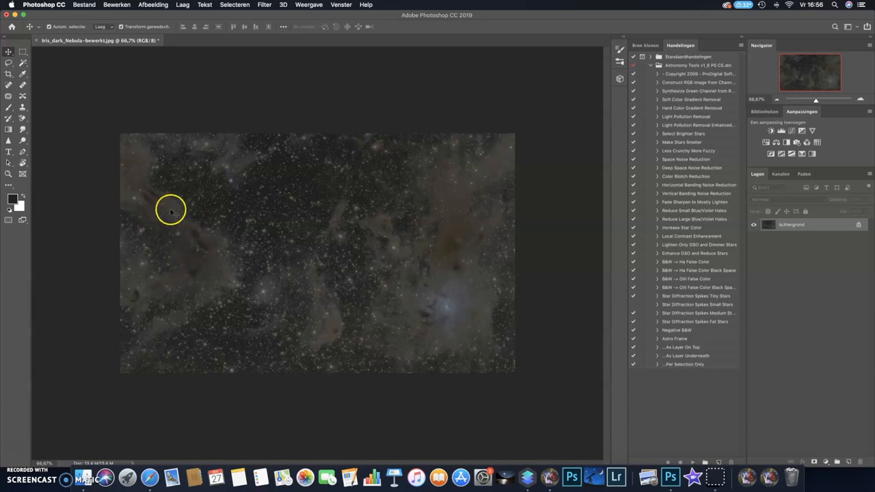
{"action": "mouse_move", "coordinate": [156, 41]}
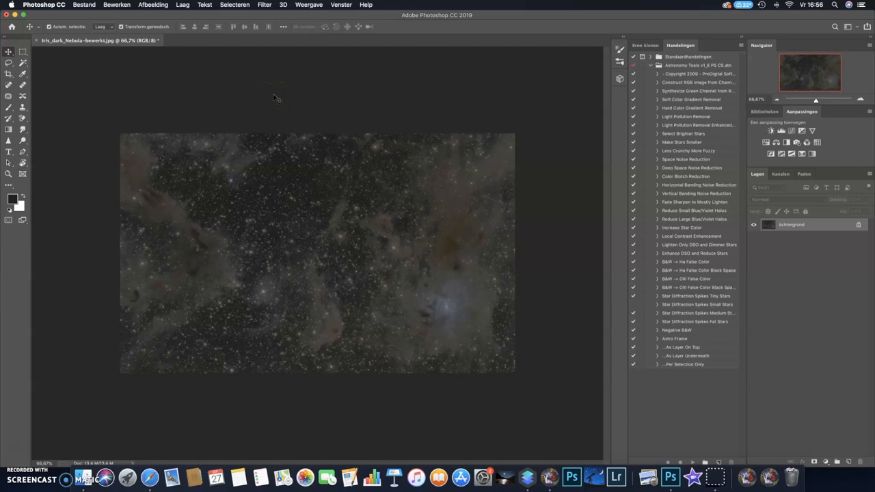
{"action": "mouse_move", "coordinate": [272, 94]}
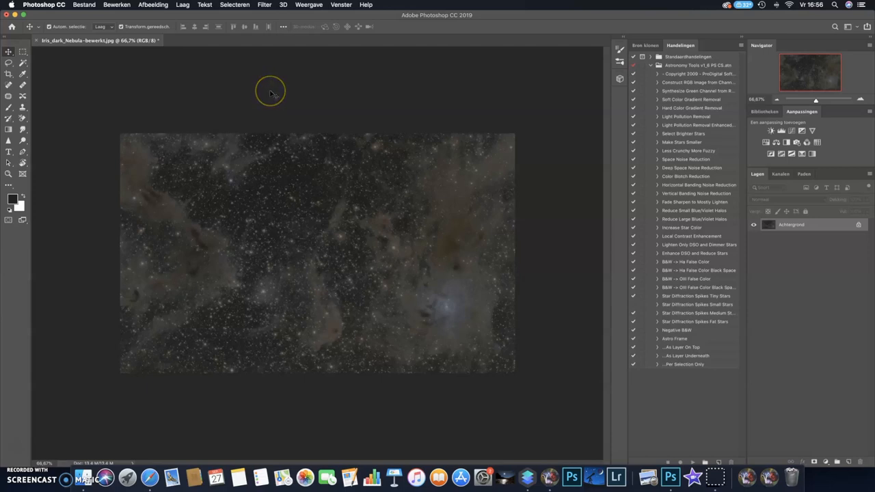
{"action": "mouse_move", "coordinate": [272, 95]}
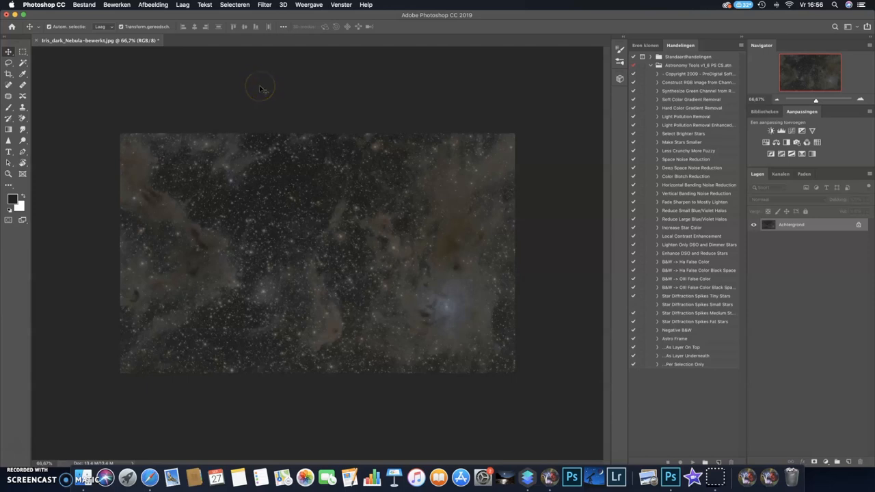
{"action": "mouse_move", "coordinate": [144, 117]}
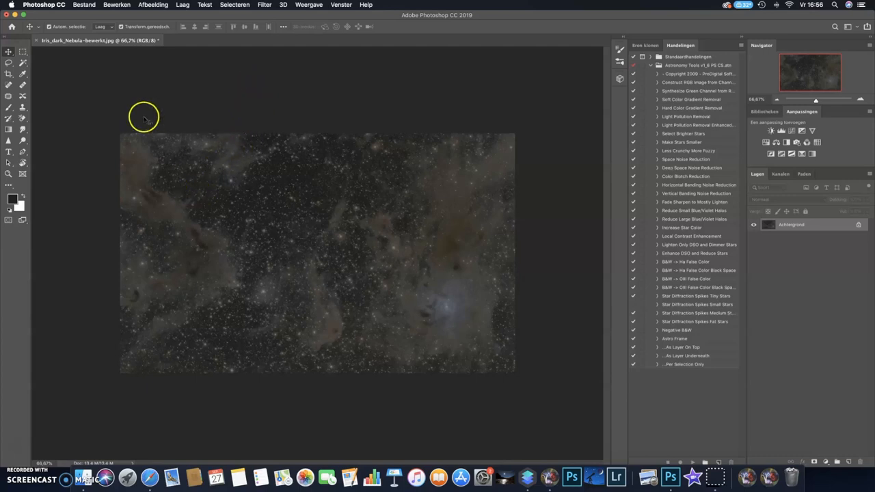
{"action": "mouse_move", "coordinate": [354, 288]}
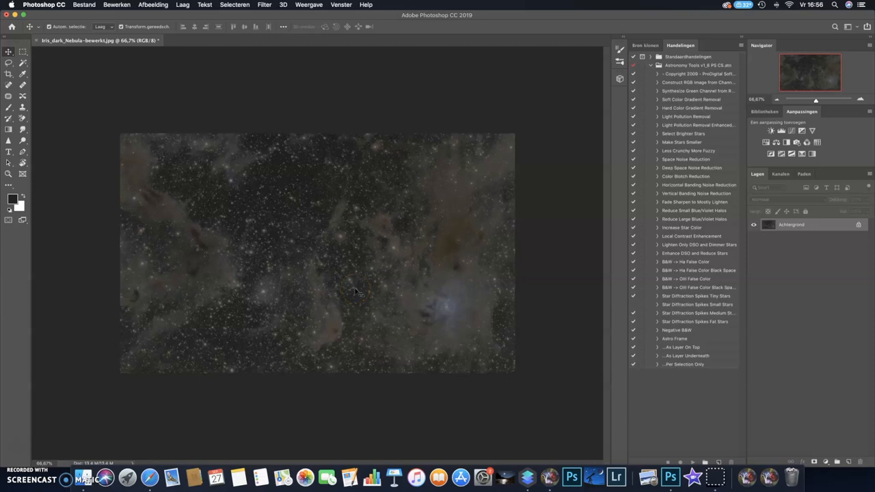
{"action": "mouse_move", "coordinate": [368, 299]}
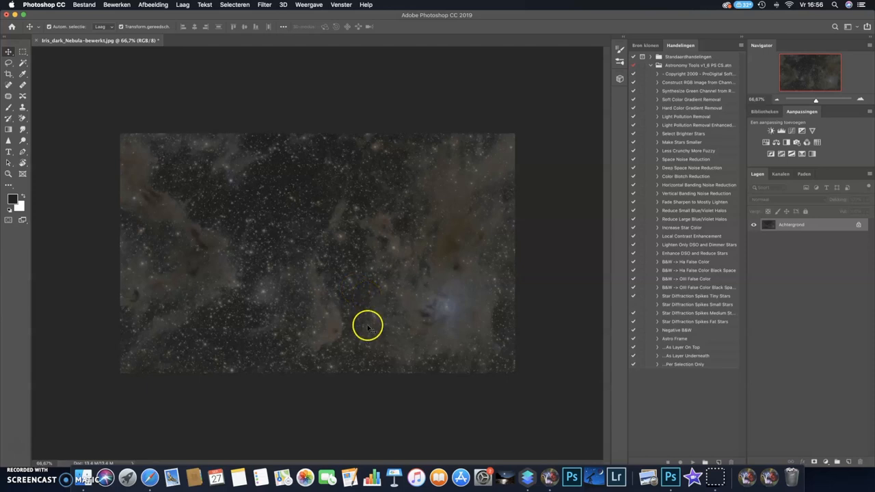
{"action": "mouse_move", "coordinate": [20, 445]}
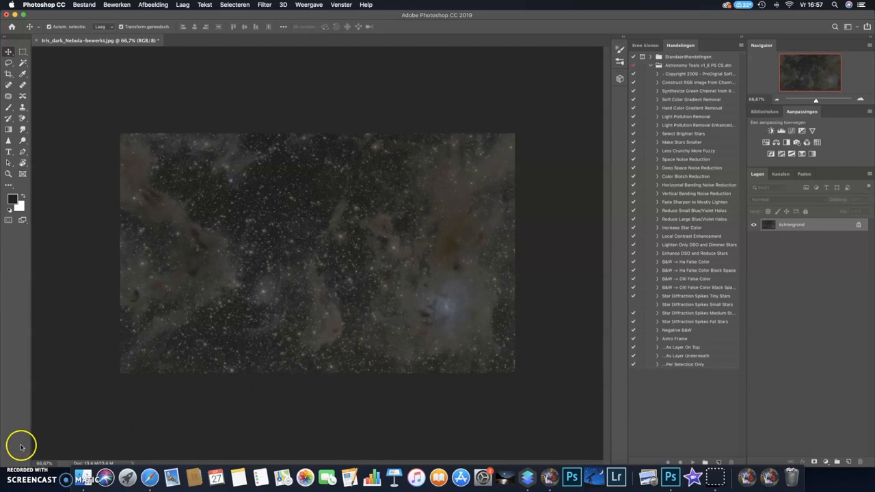